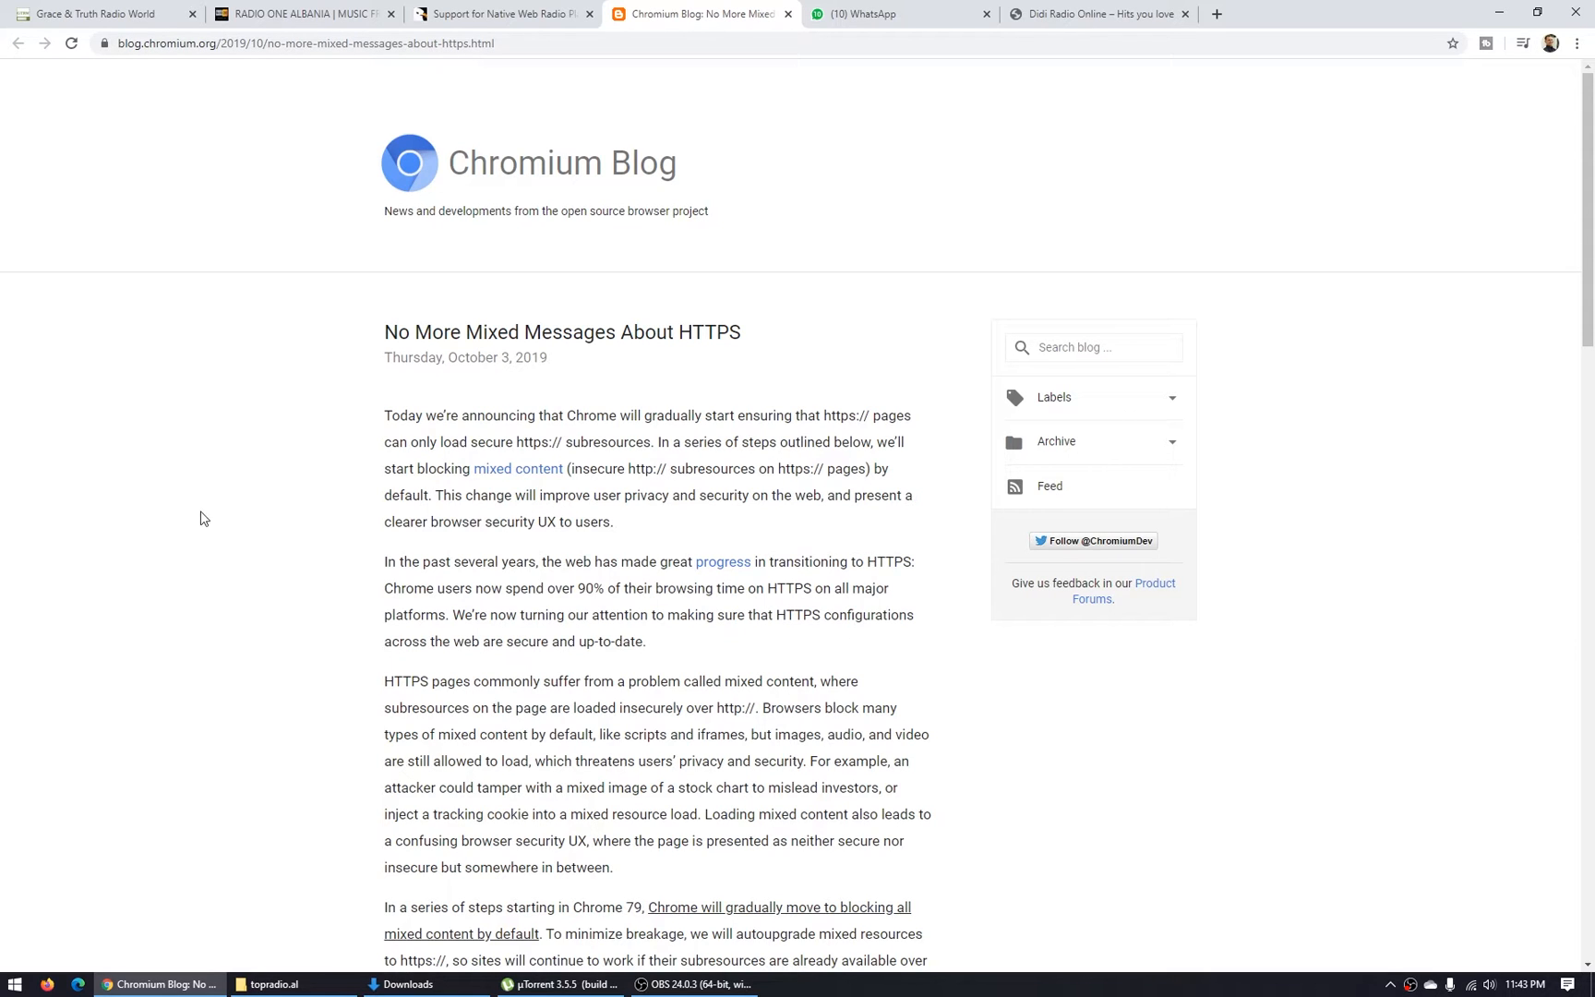
Step: Confirm via About Chrome that the browser is up to date at version 80
click(1578, 42)
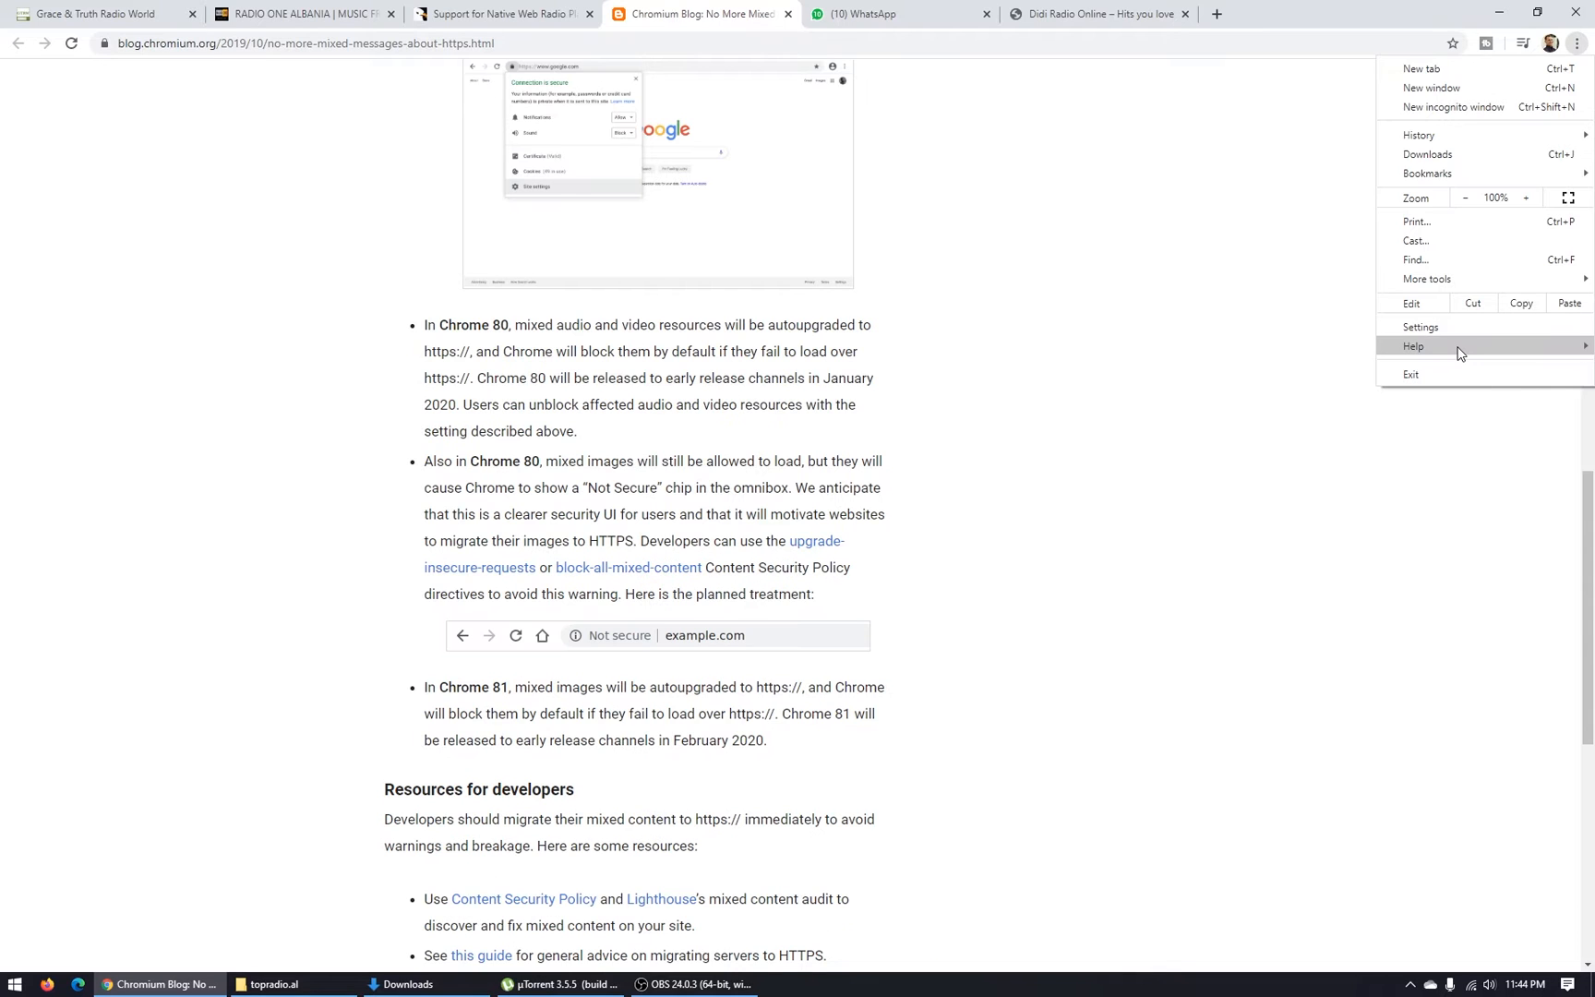
click(1412, 346)
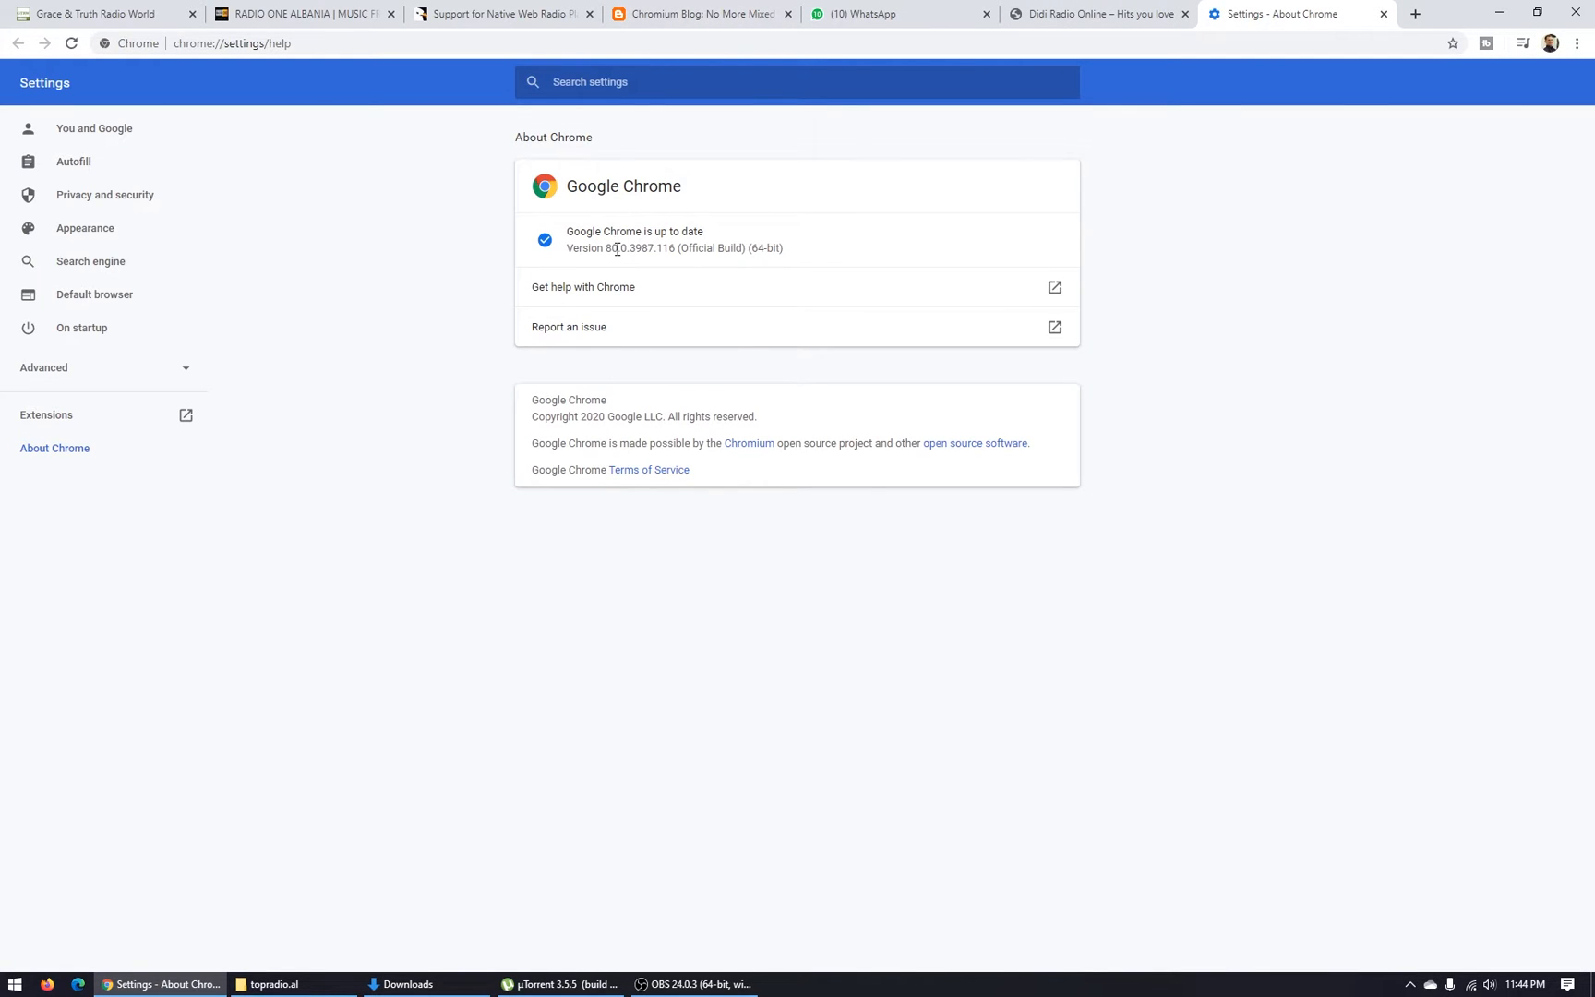
click(700, 13)
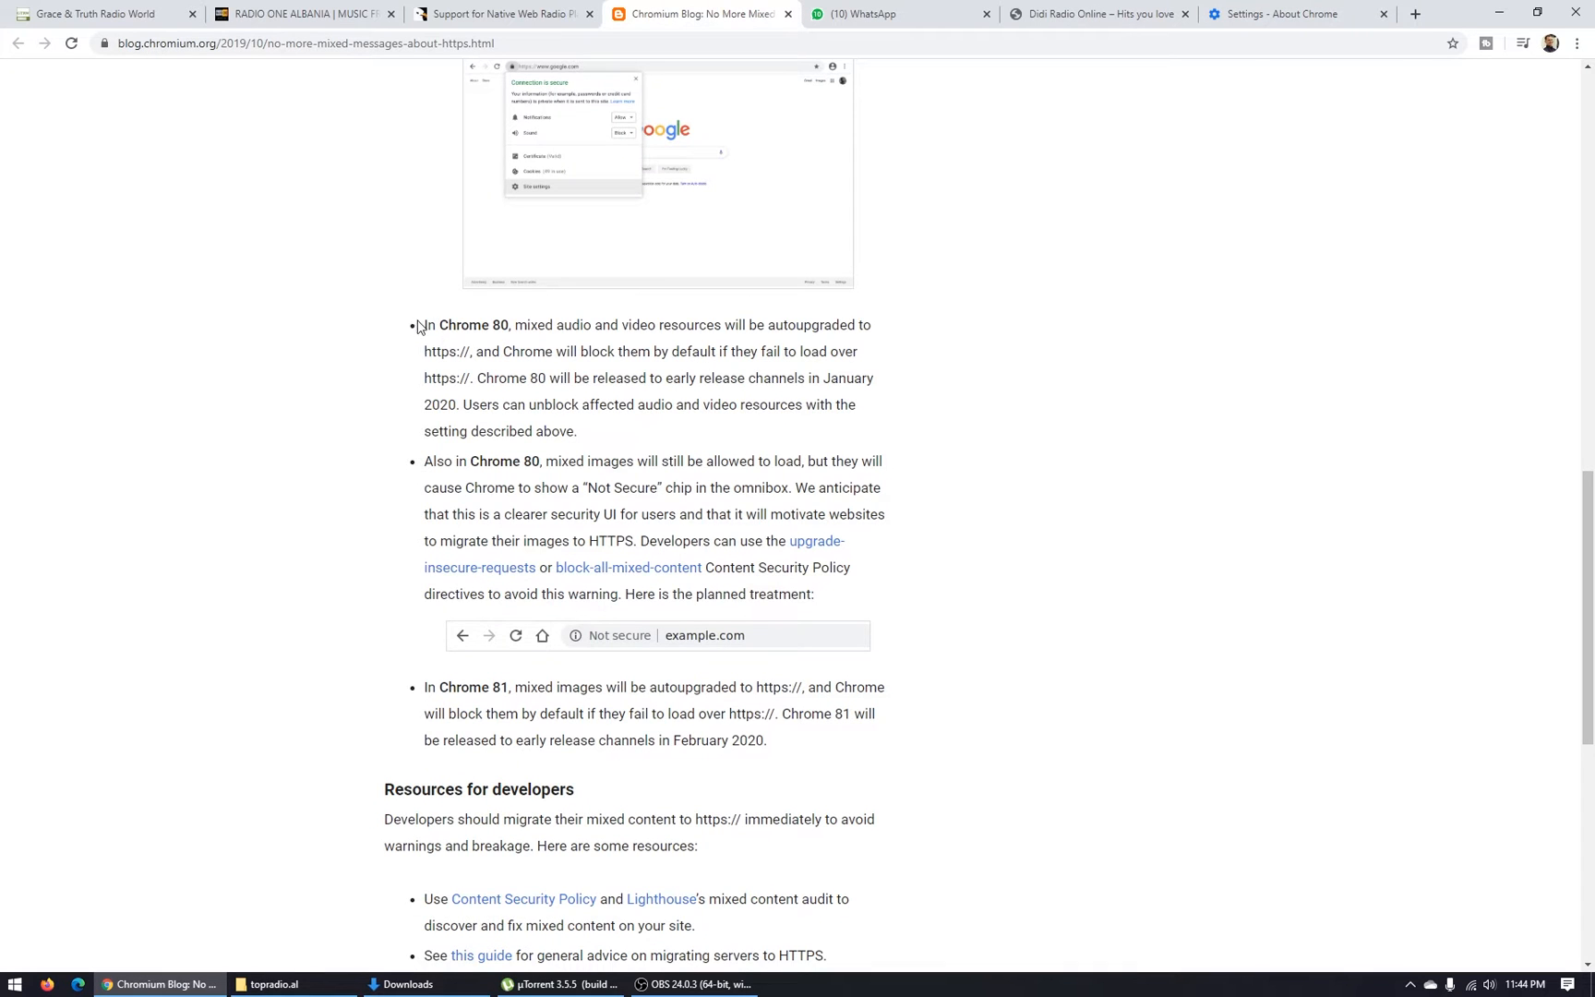
drag(423, 325, 510, 325)
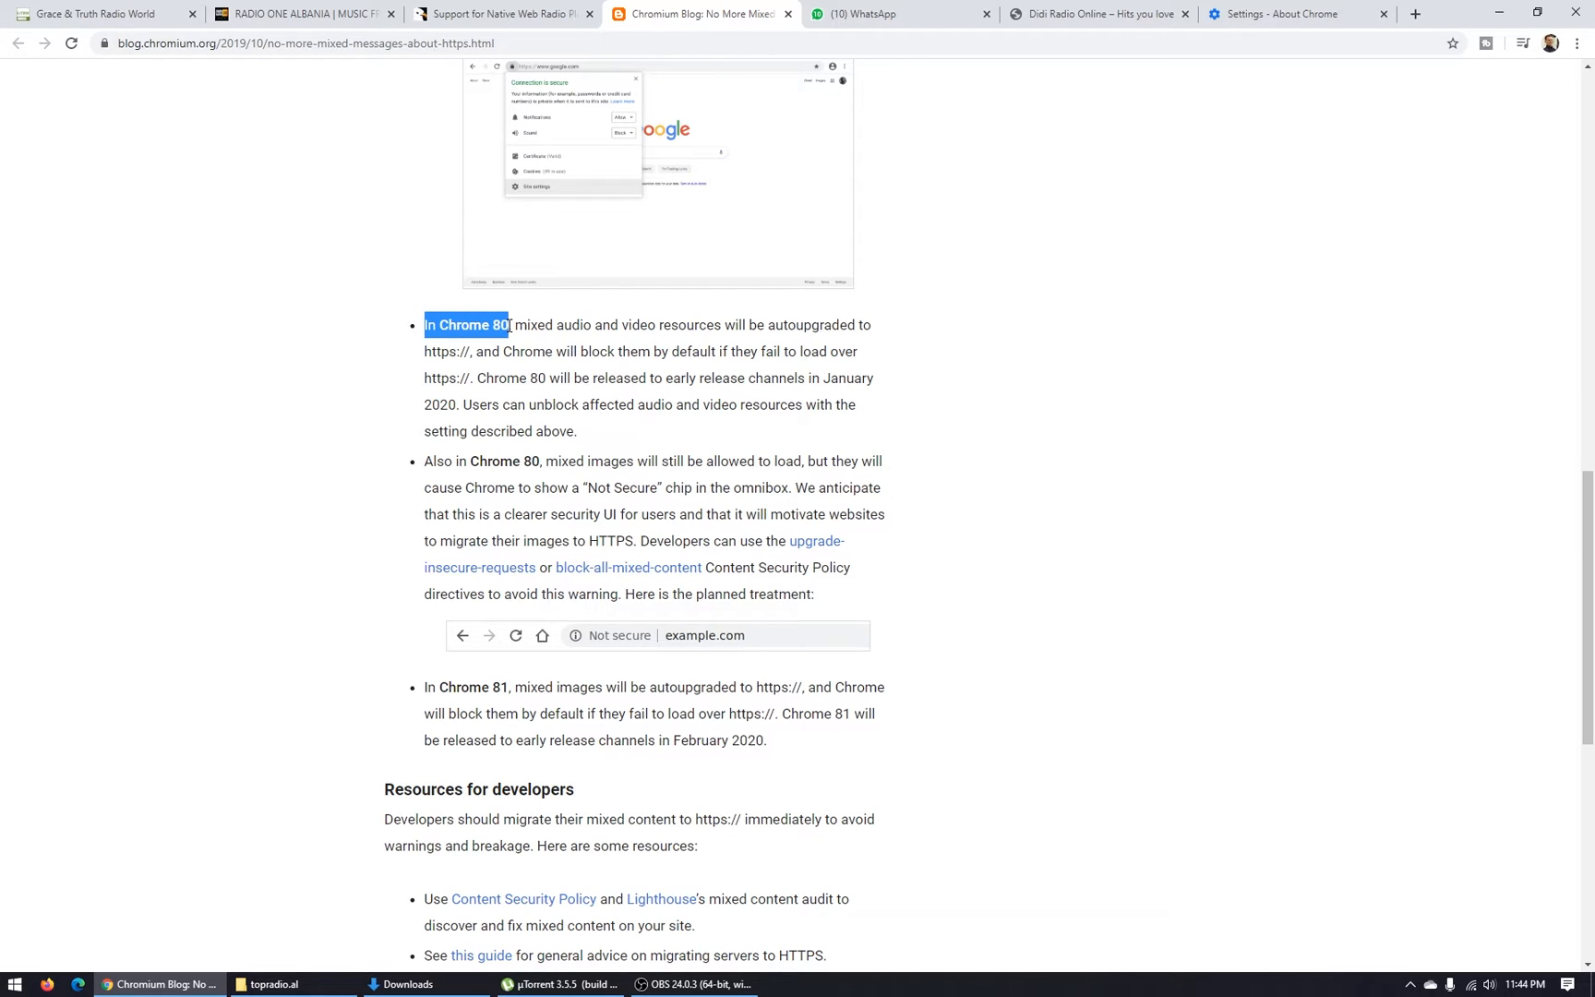
mouse_move(656, 328)
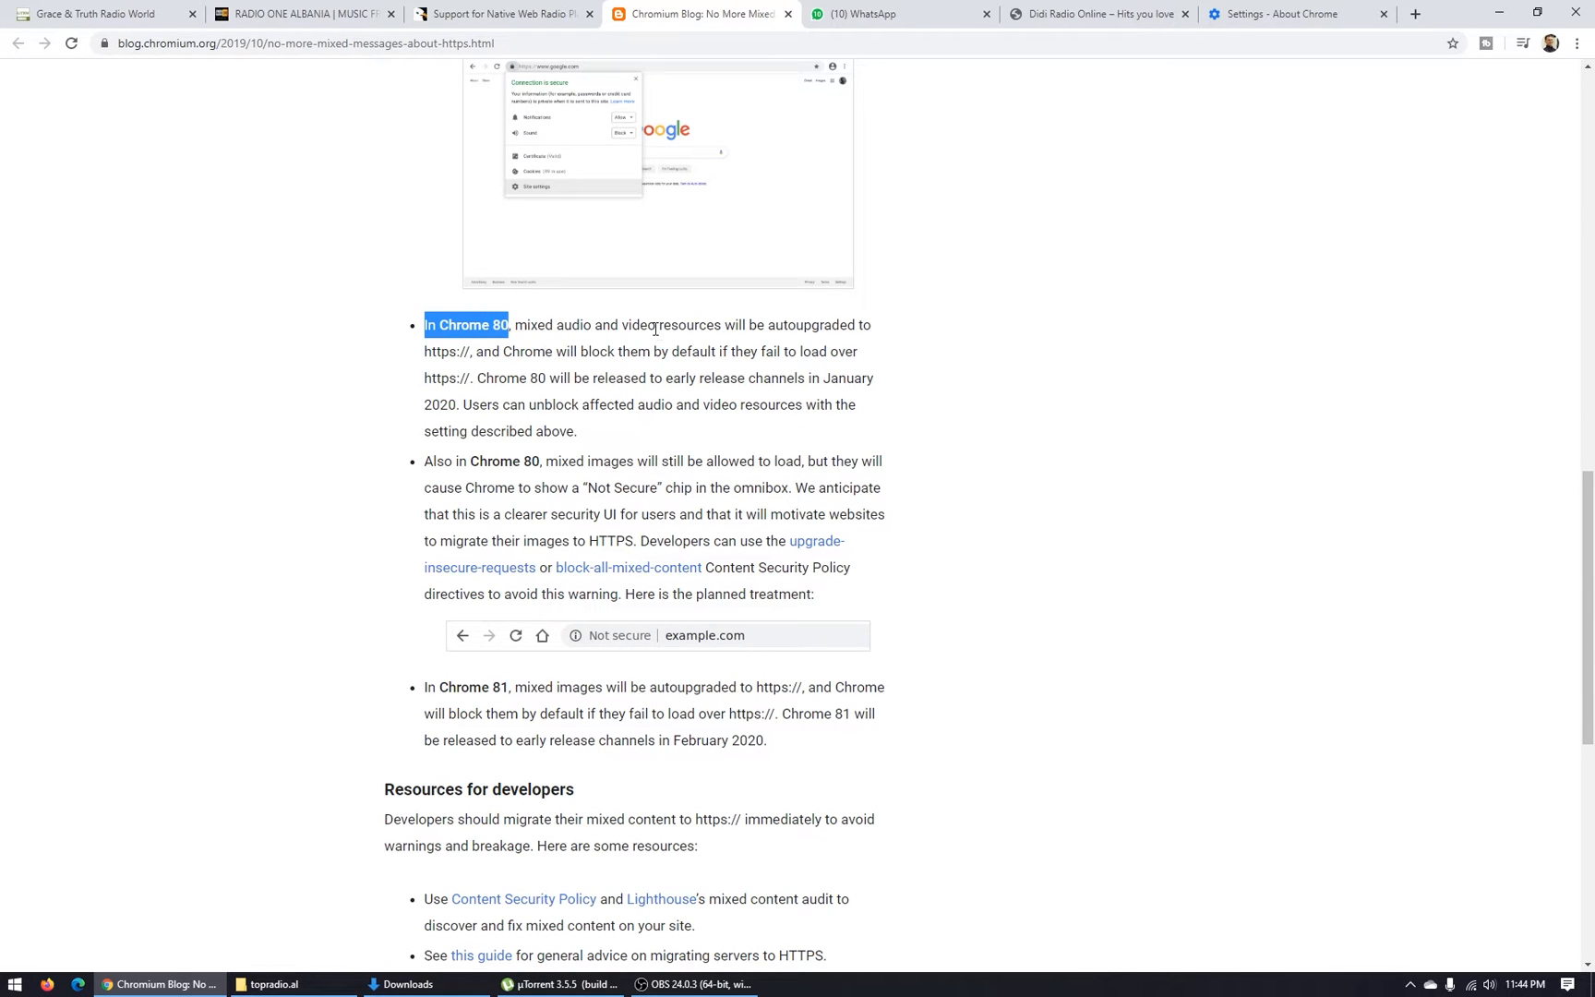
mouse_move(911, 338)
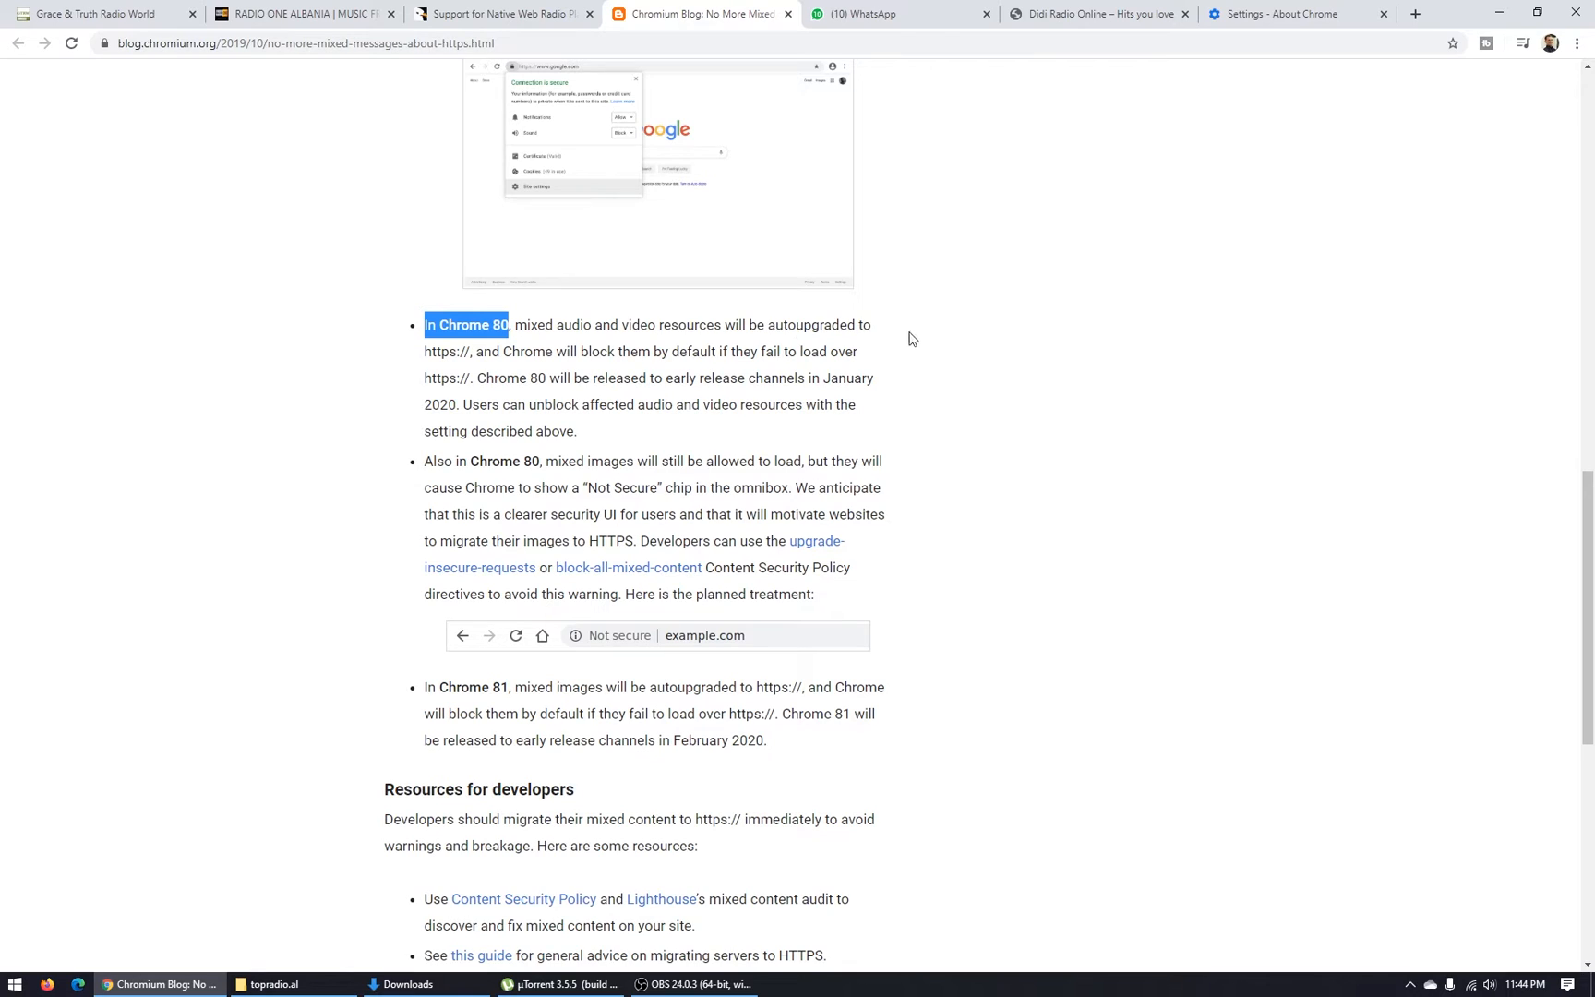
click(455, 352)
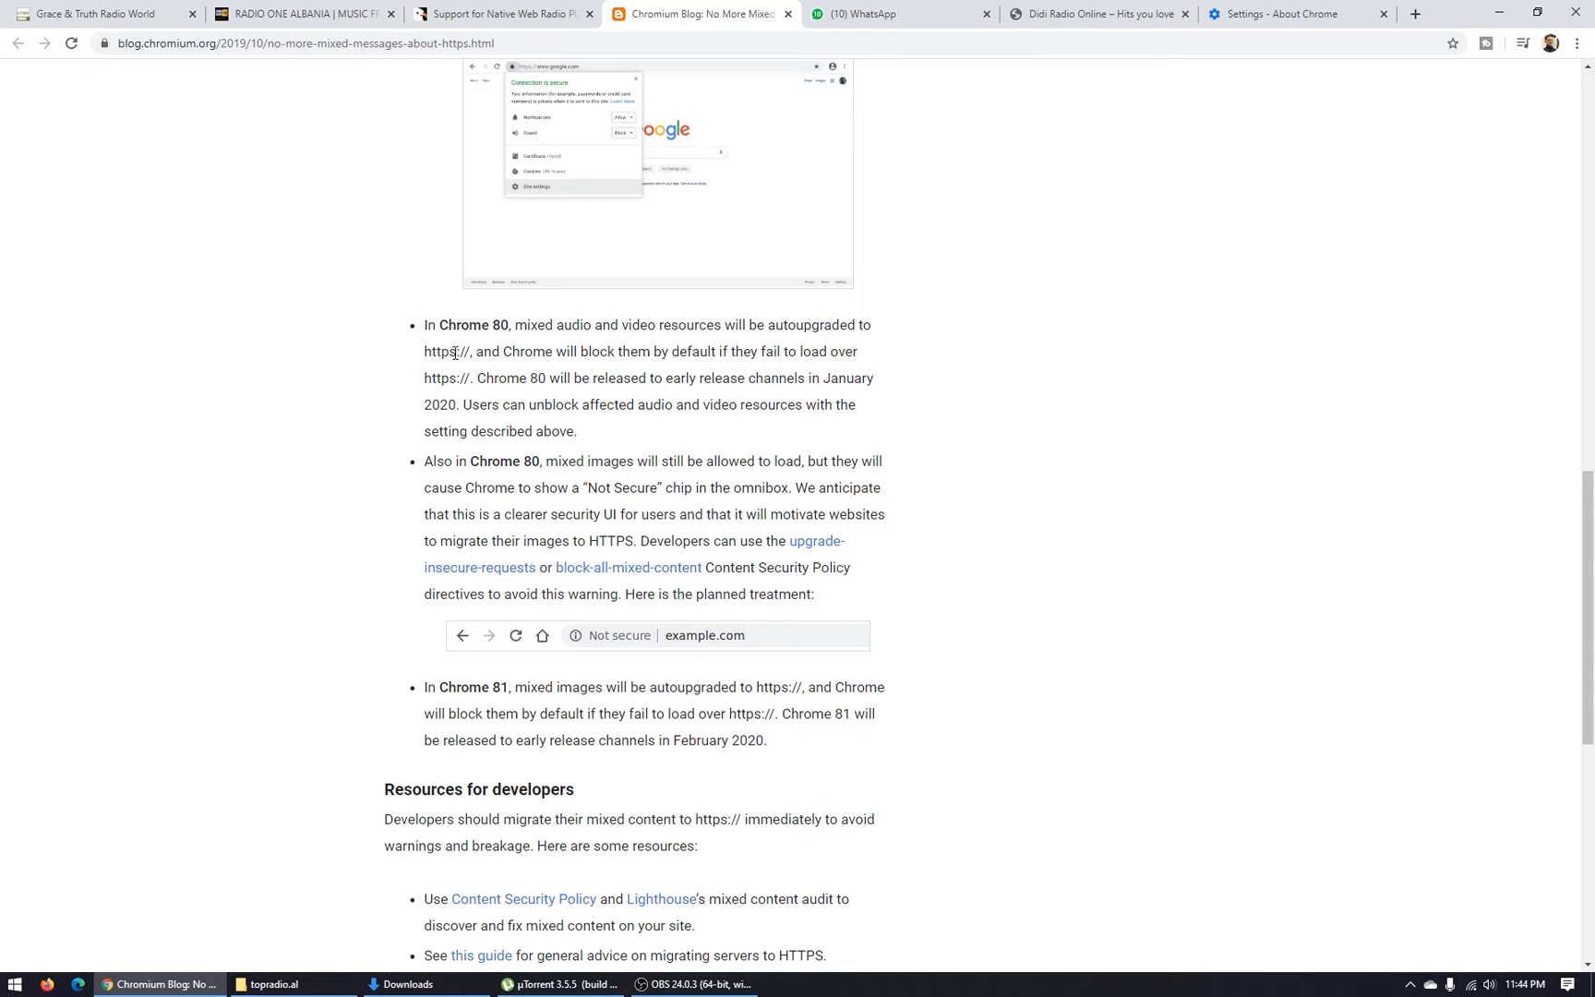
double_click(447, 351)
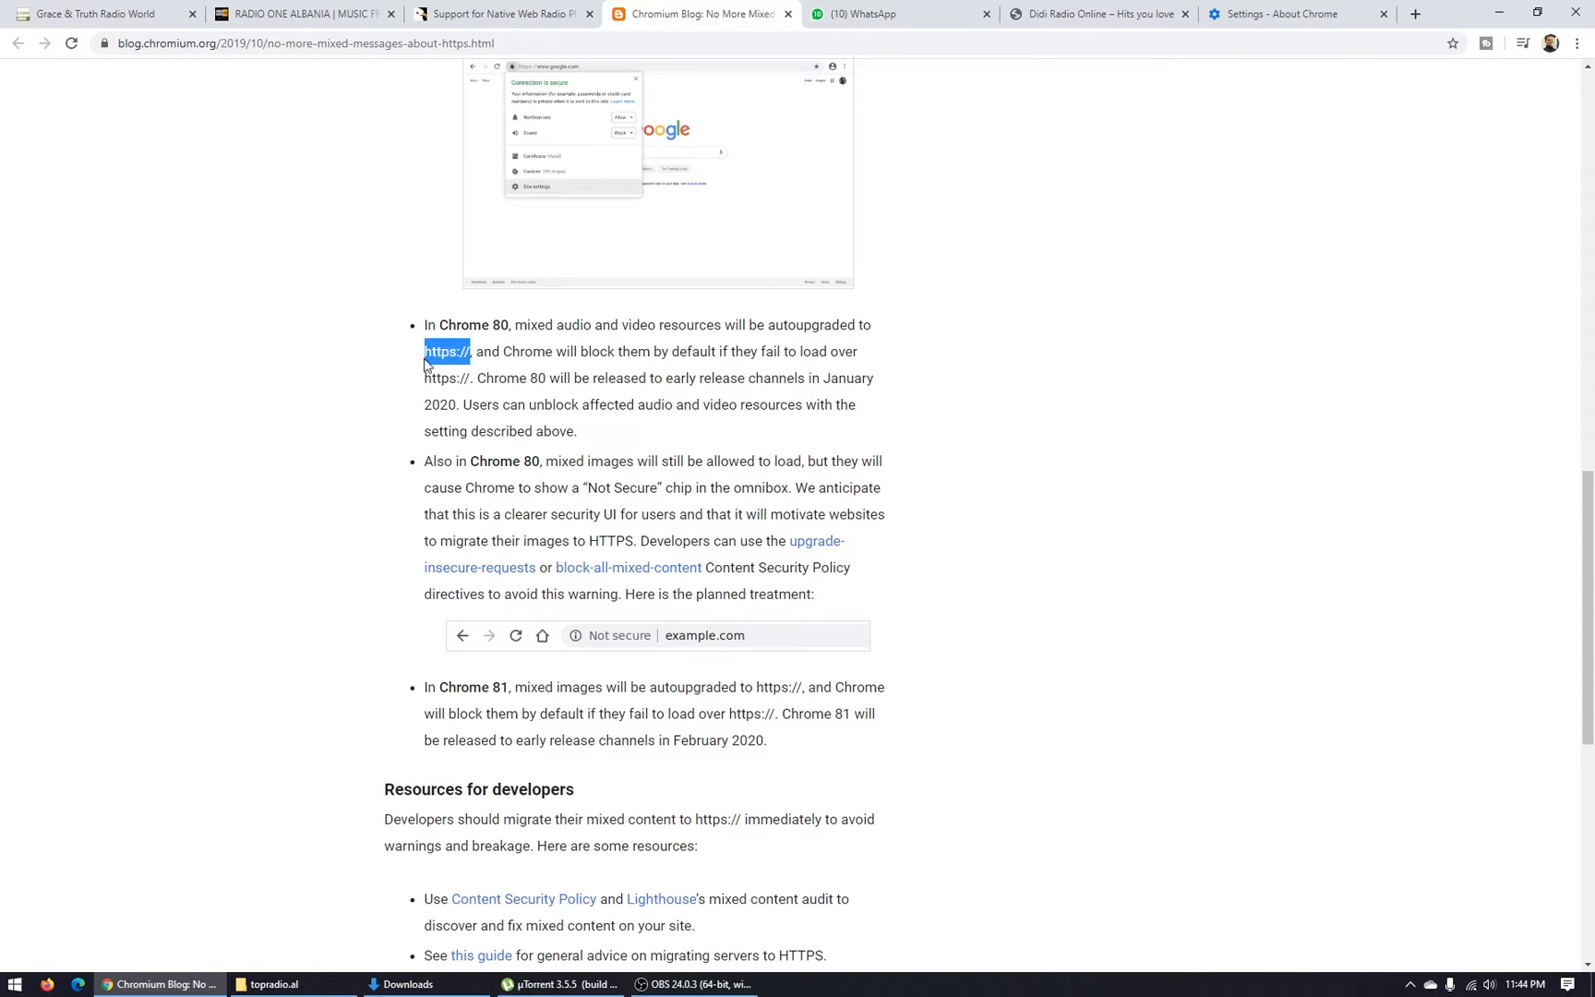
mouse_move(762, 432)
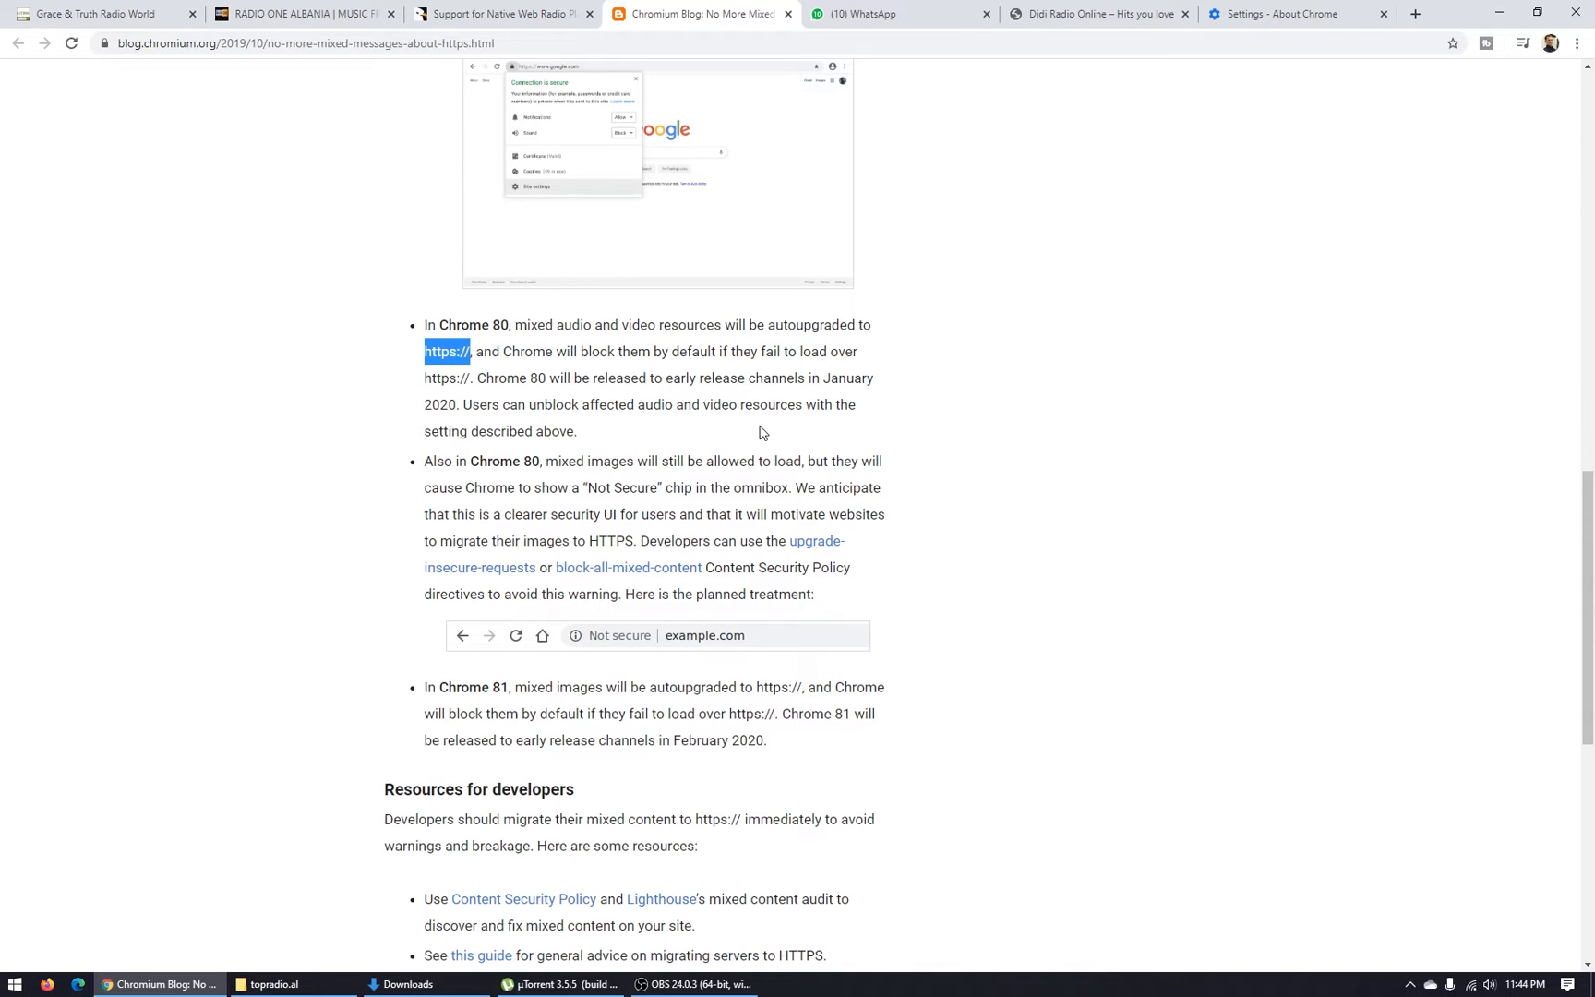
mouse_move(600, 432)
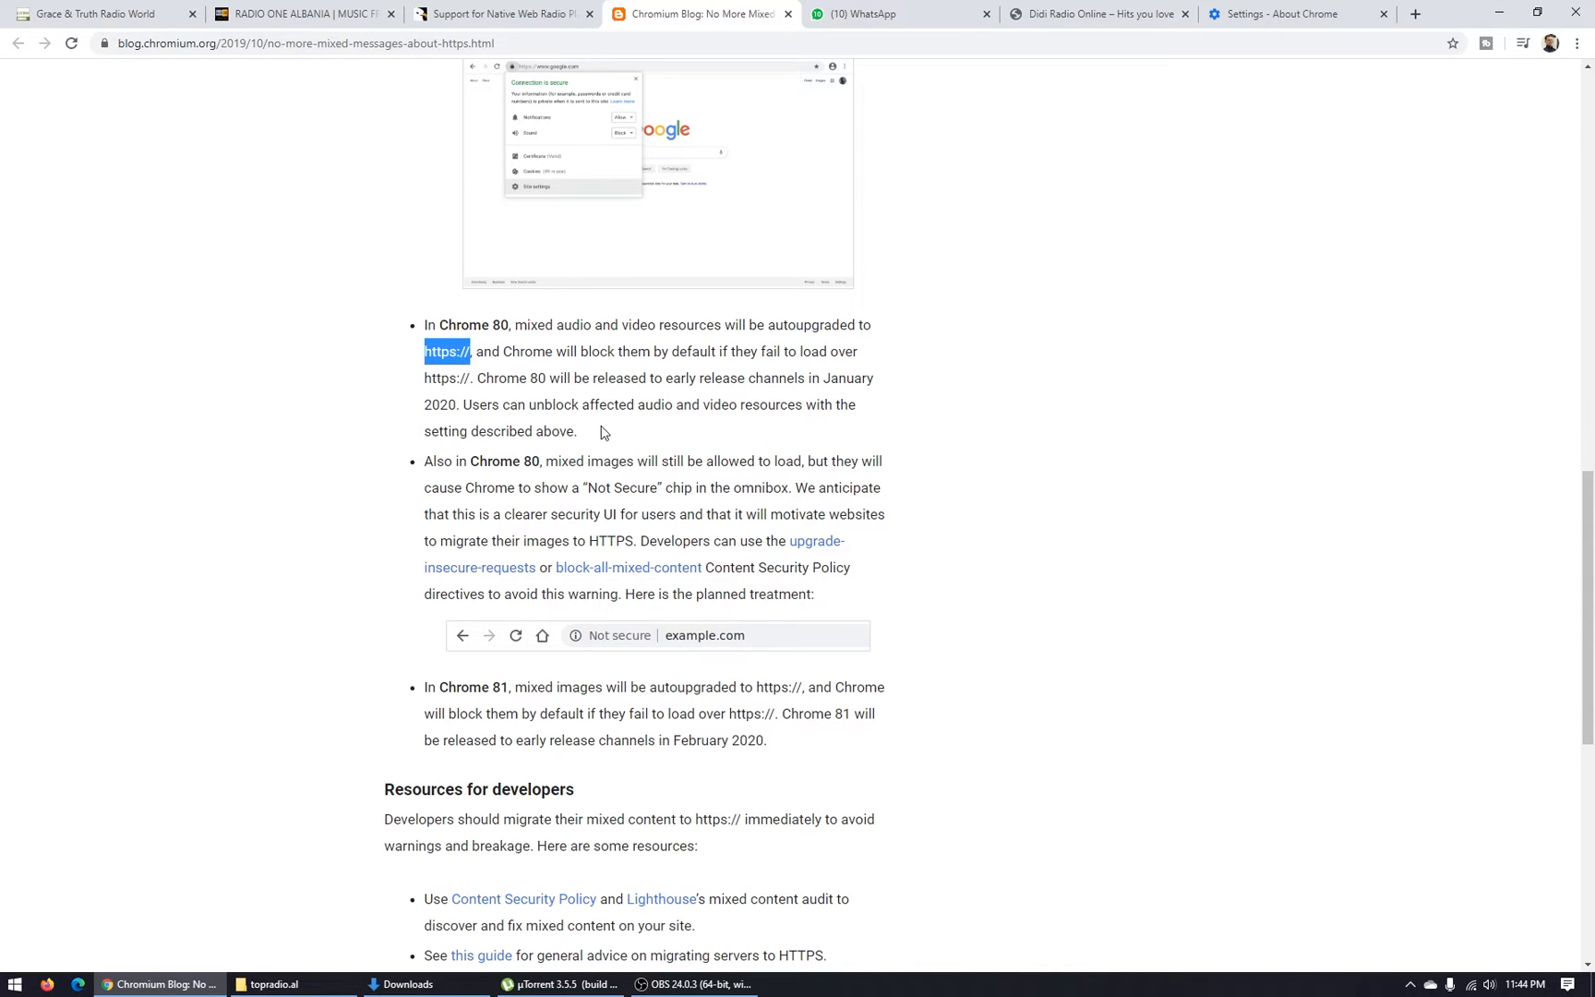
mouse_move(474, 375)
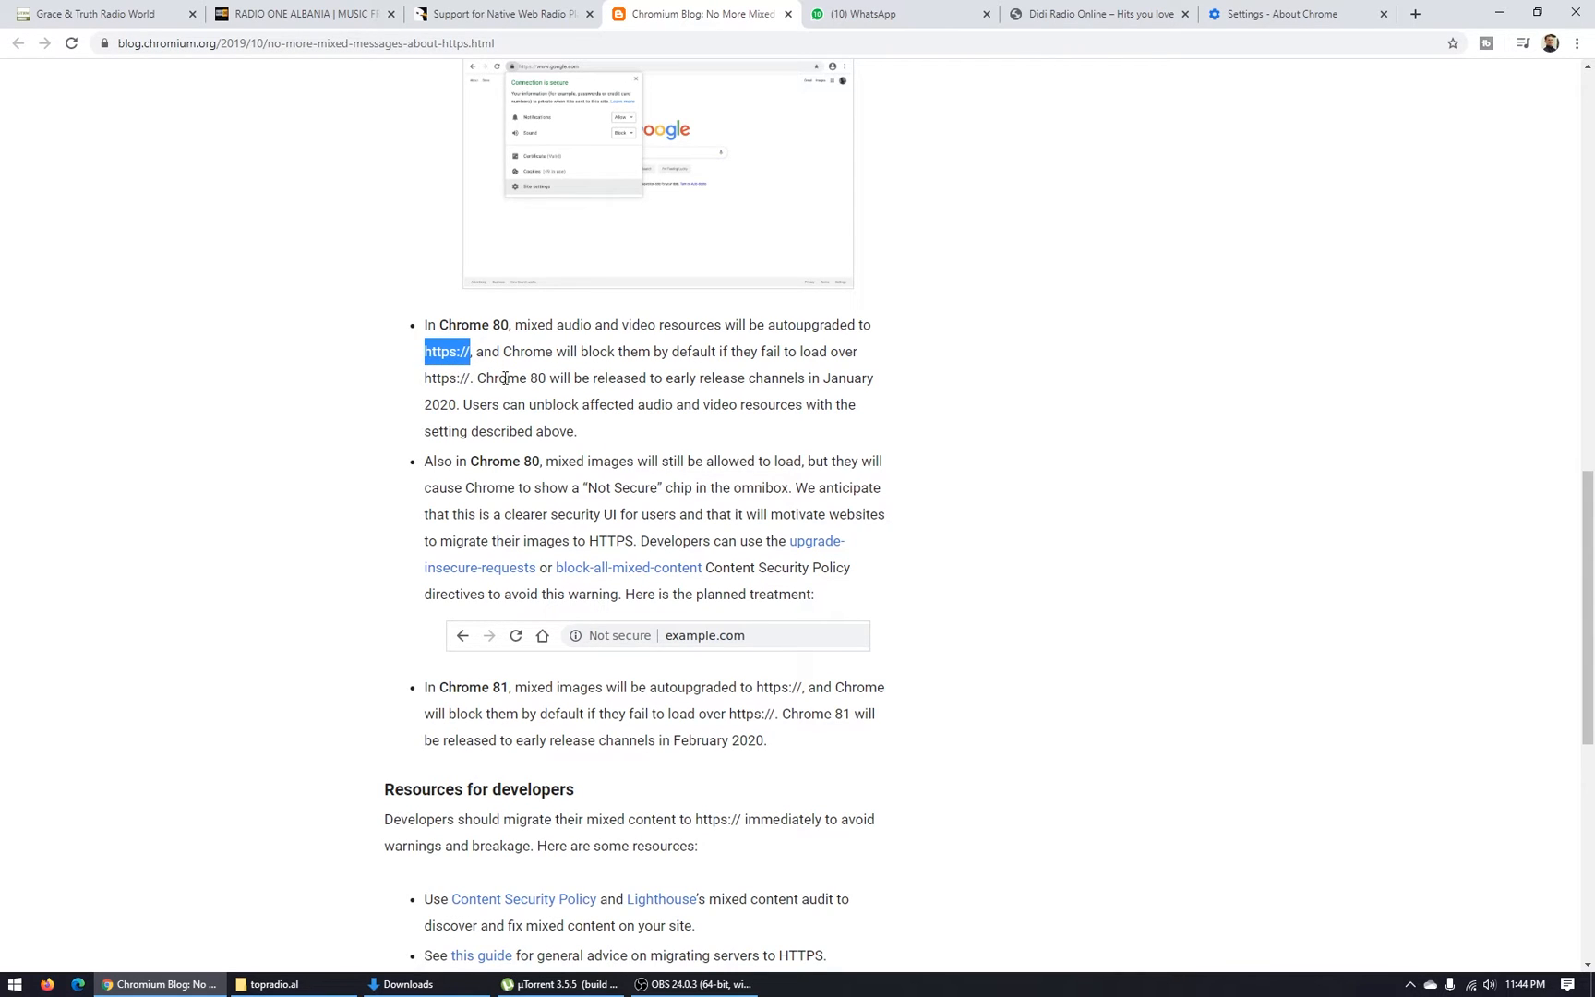
mouse_move(1004, 511)
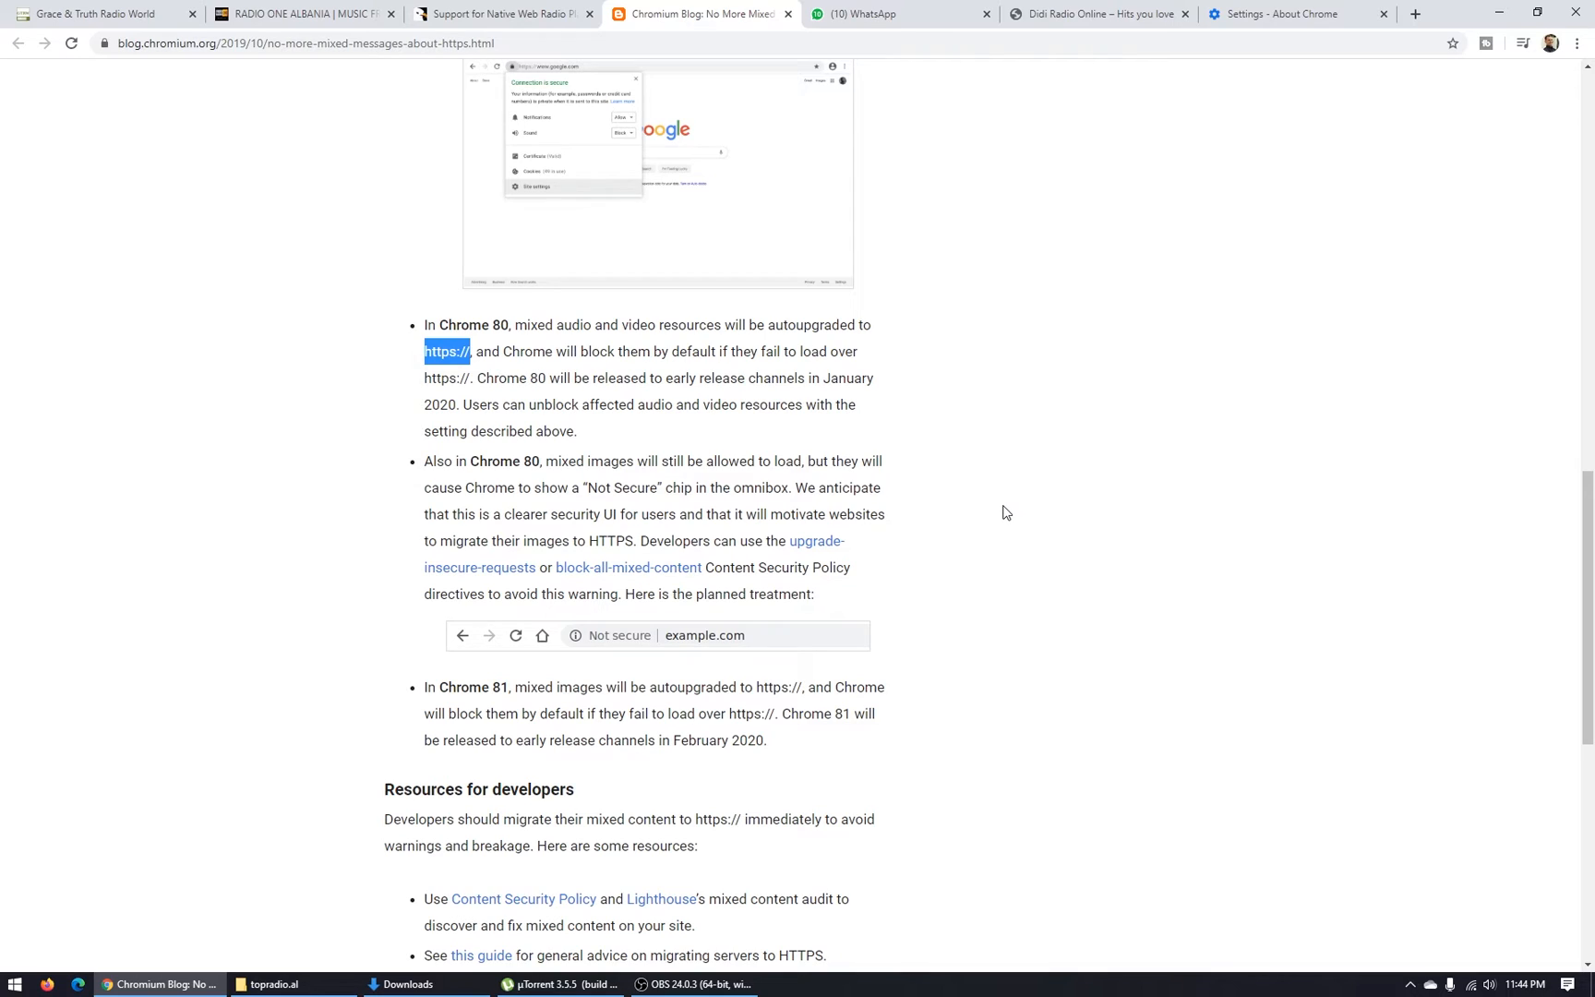
mouse_move(1001, 512)
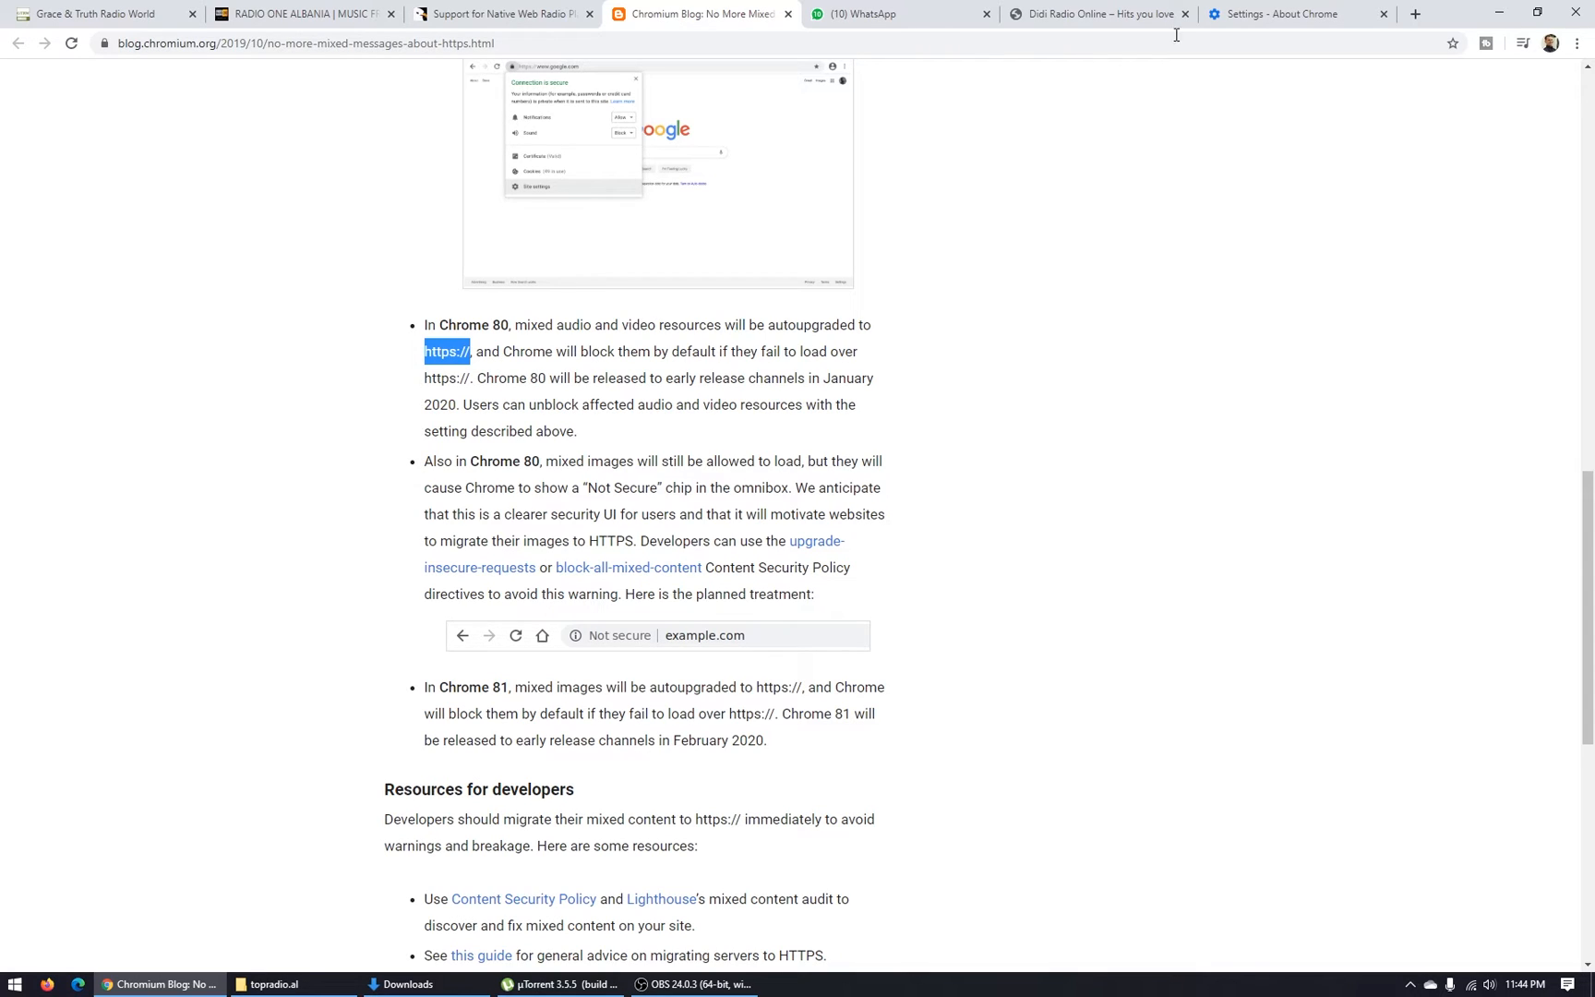
Step: Try the Radio One Albania stream: start playback, then stop it
click(303, 13)
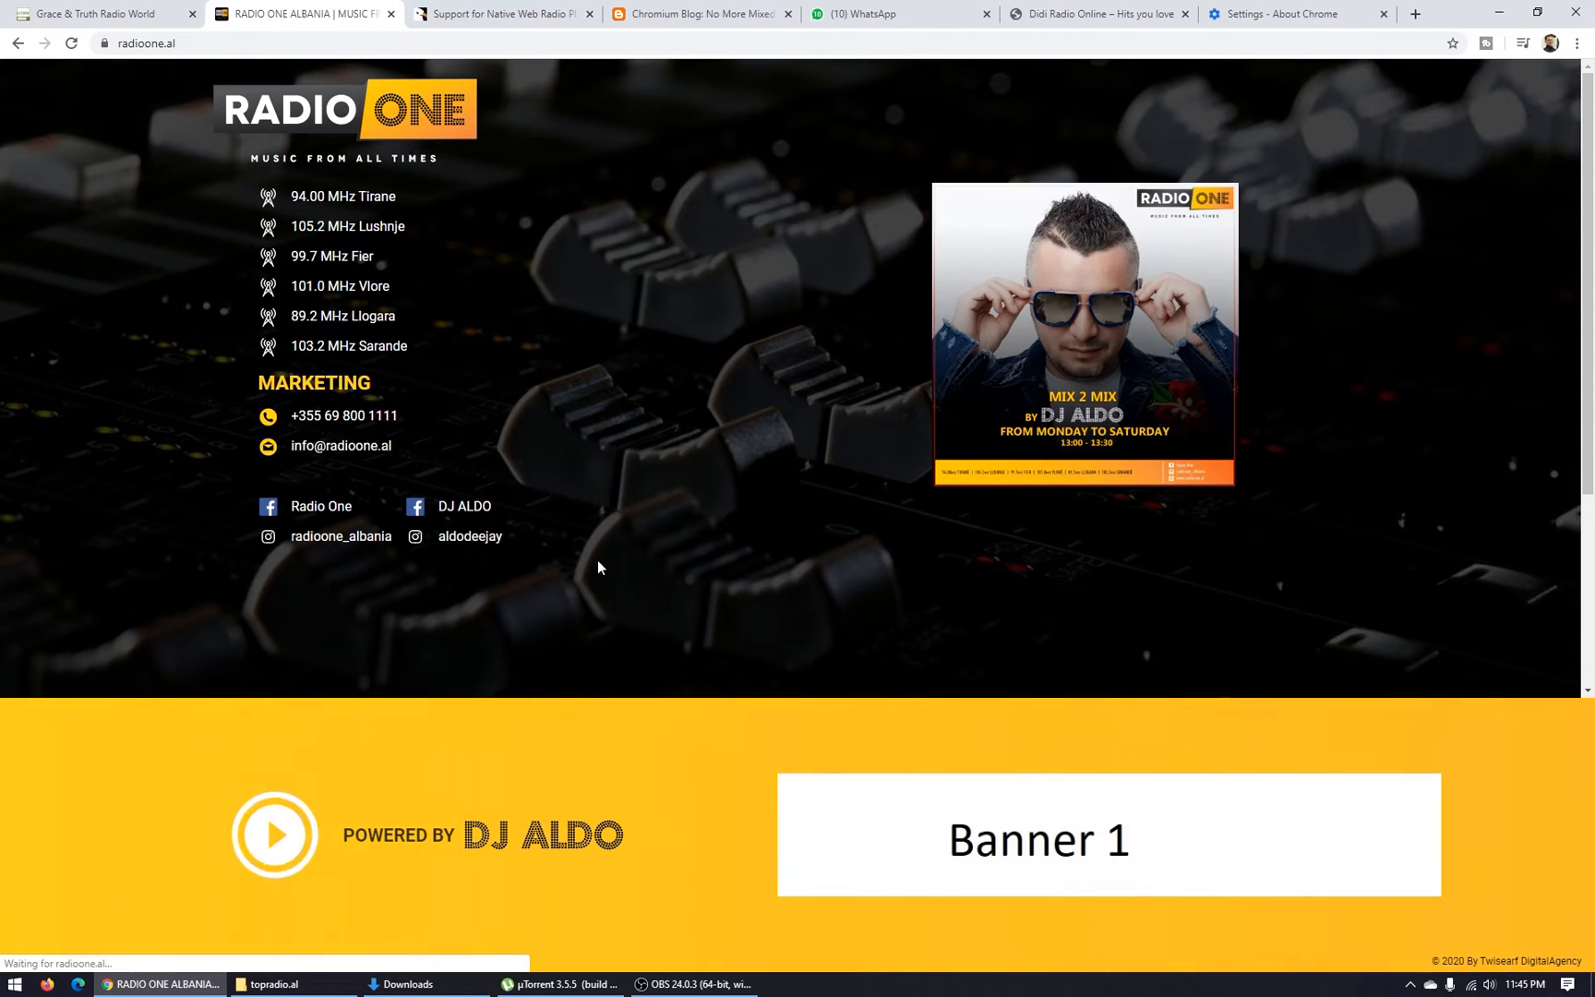
click(273, 833)
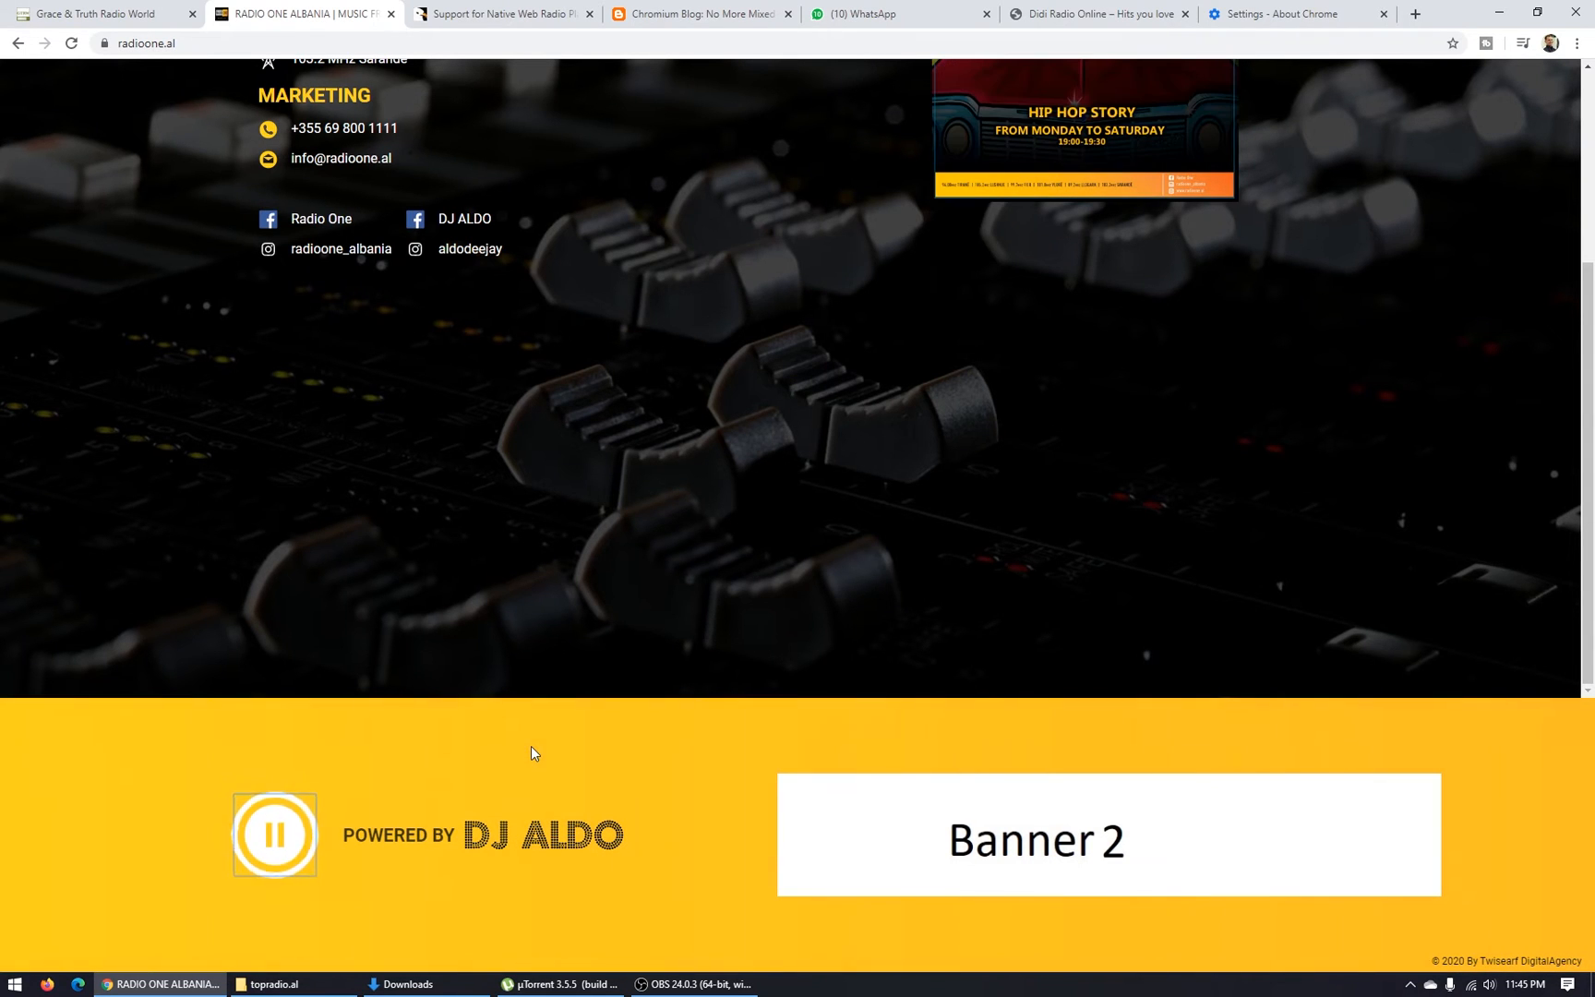
click(273, 835)
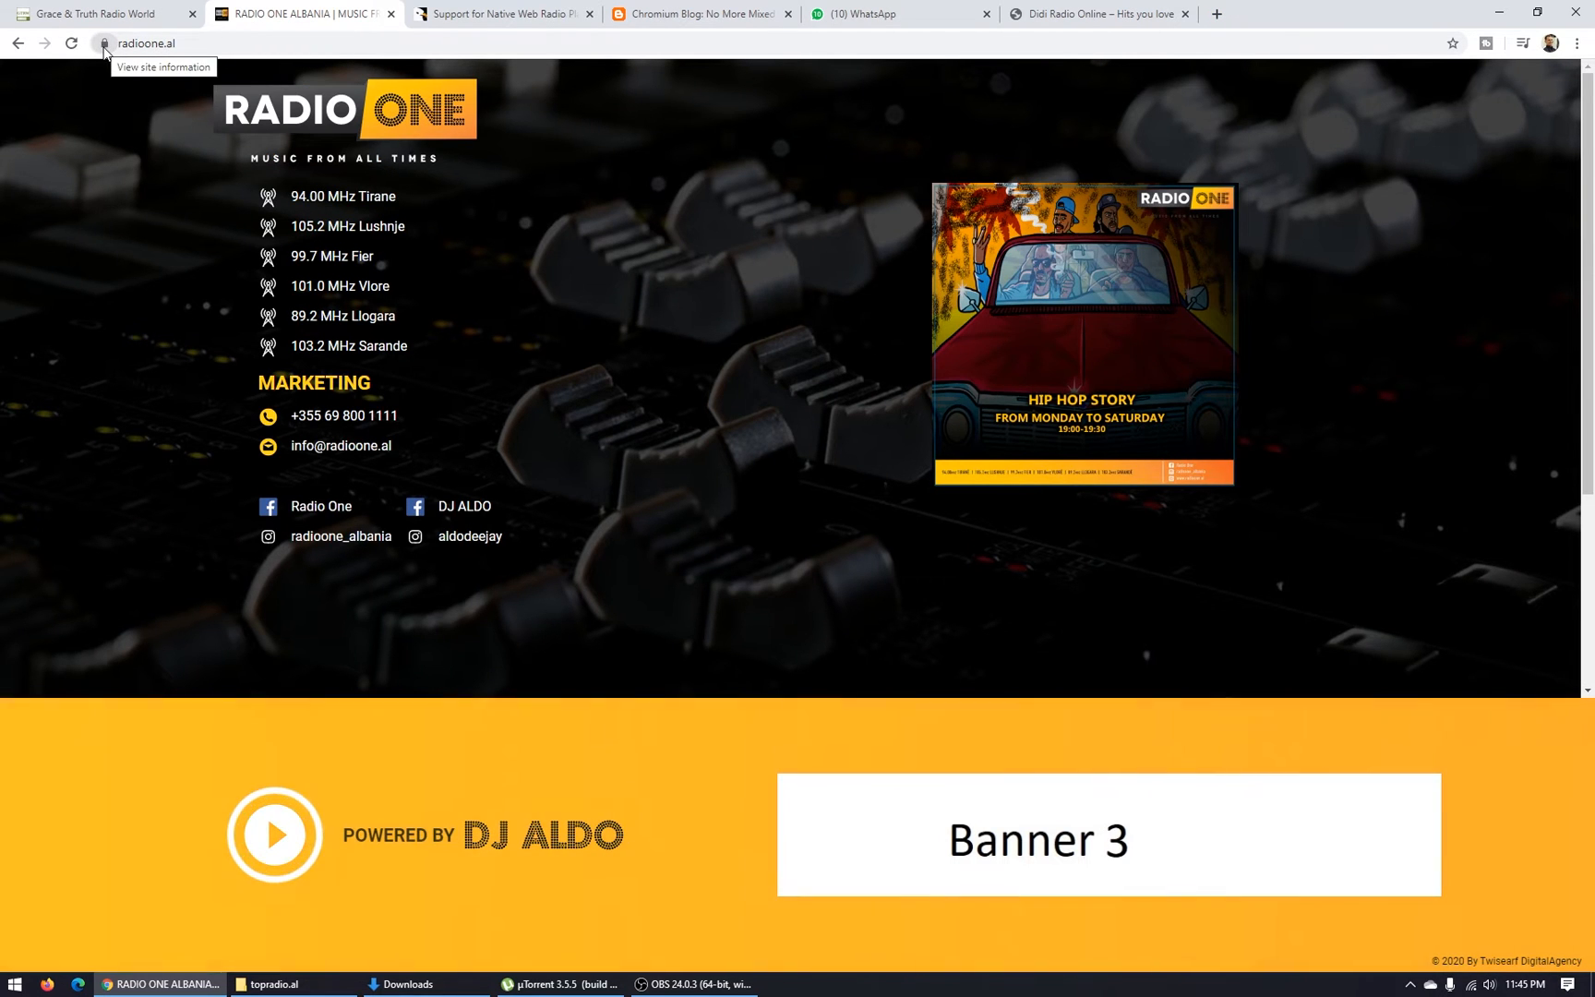
Step: Reach the radioone.al permission settings via the lock icon's Site settings
click(103, 42)
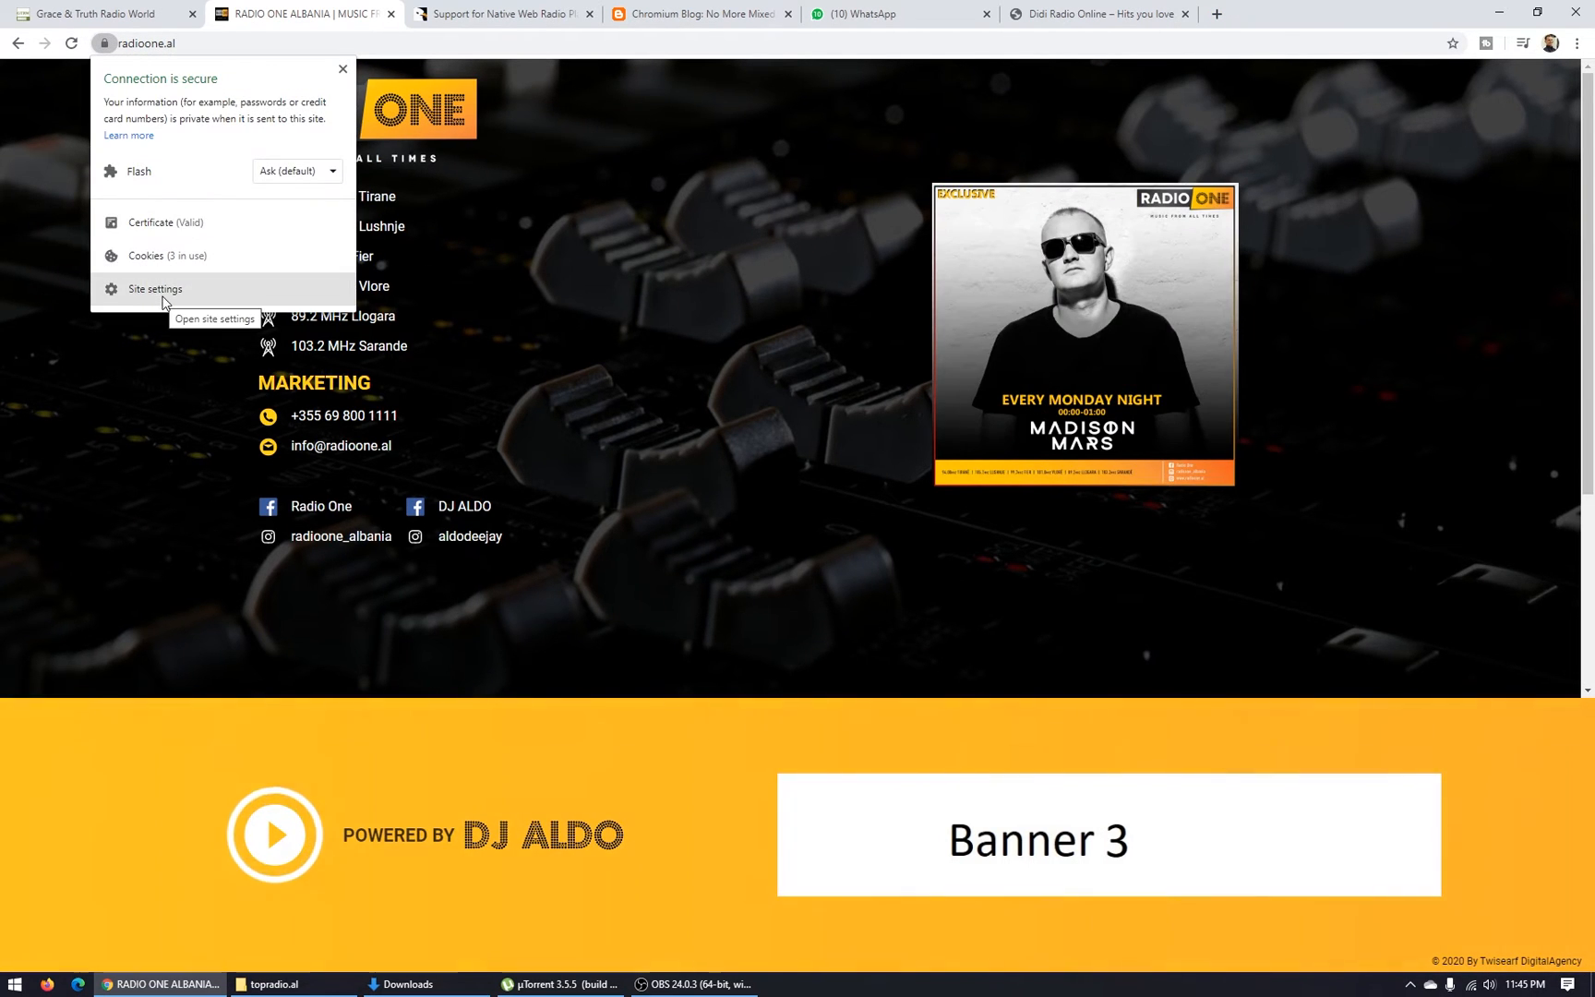
click(155, 288)
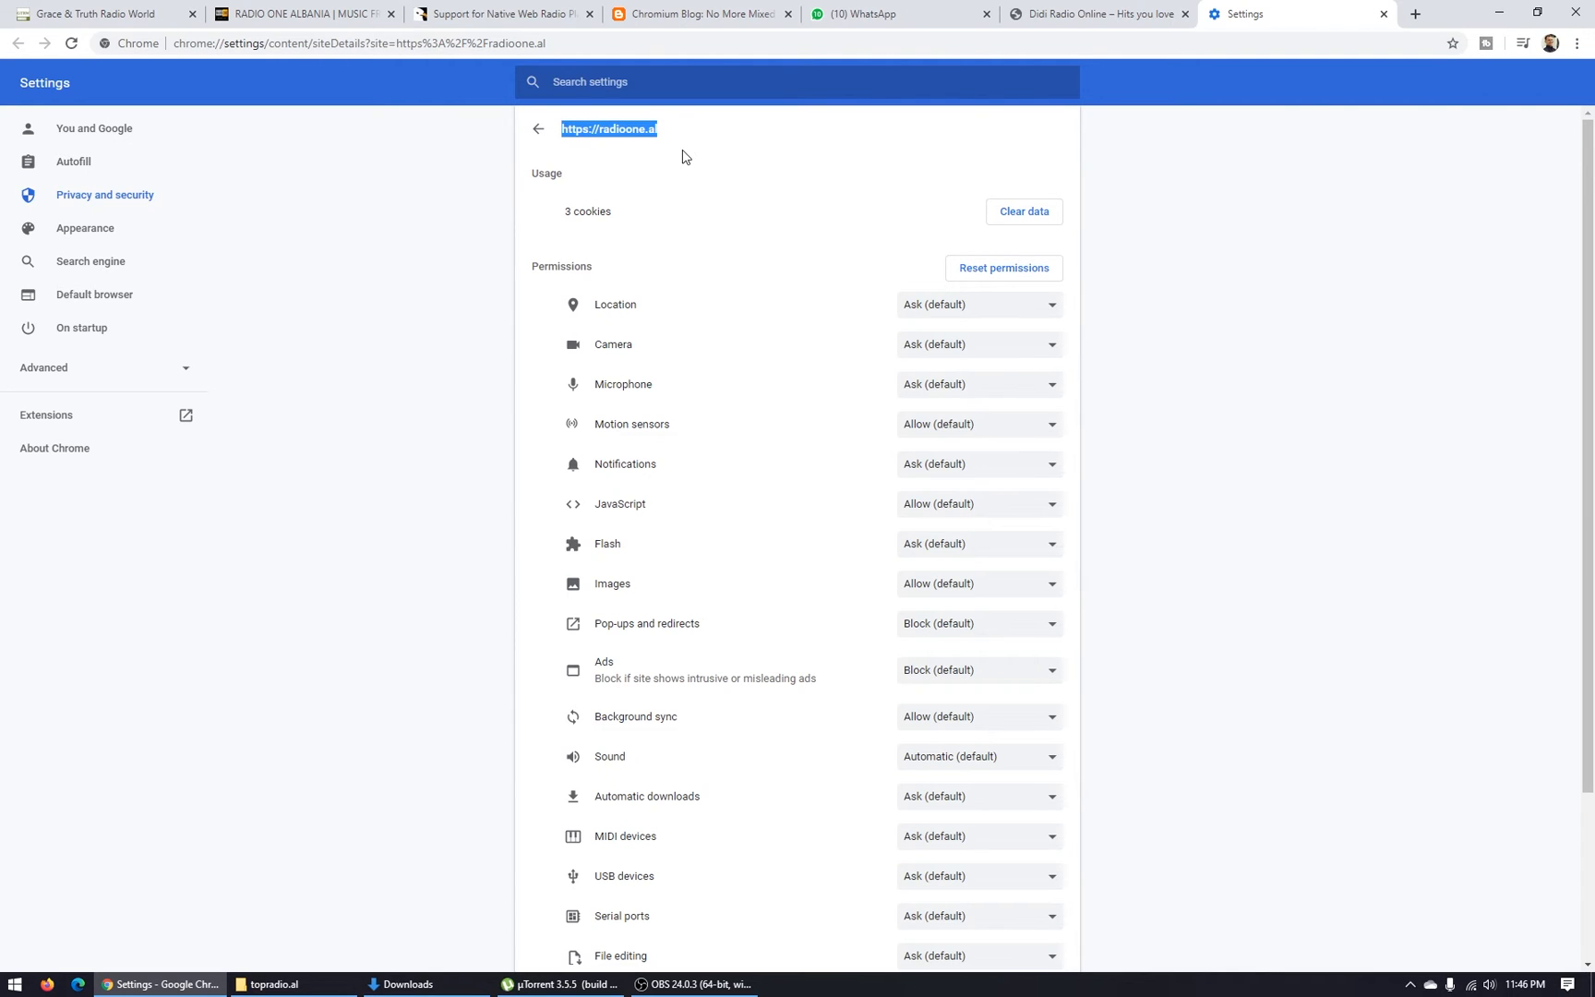
scroll(down, 3)
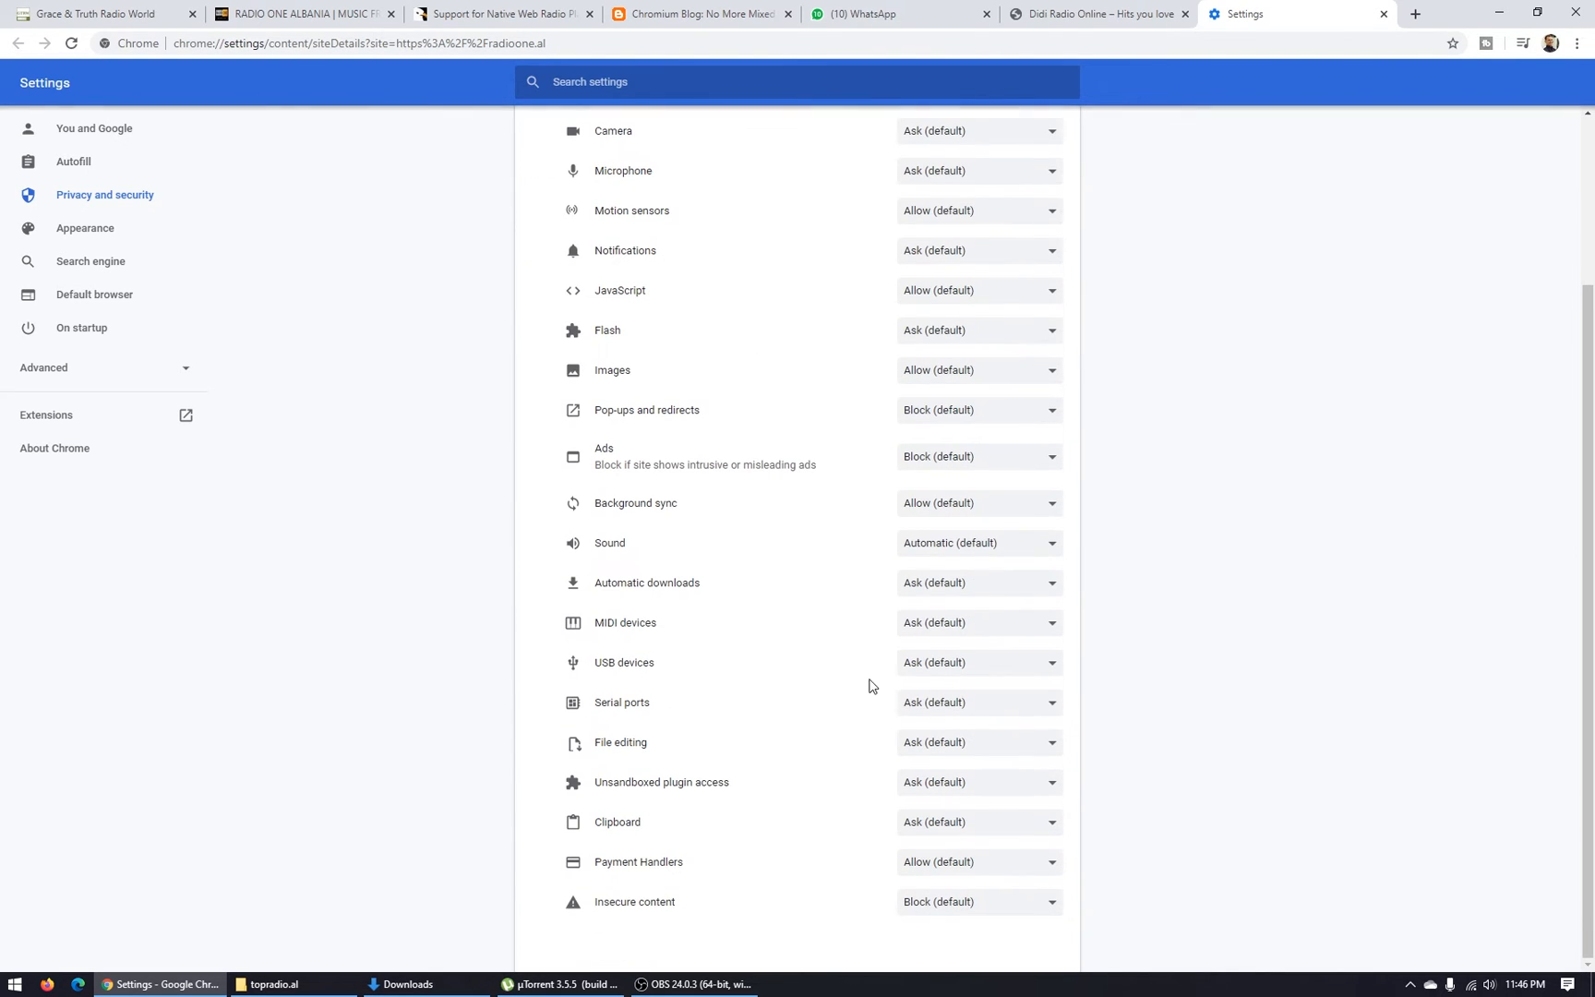
mouse_move(572, 543)
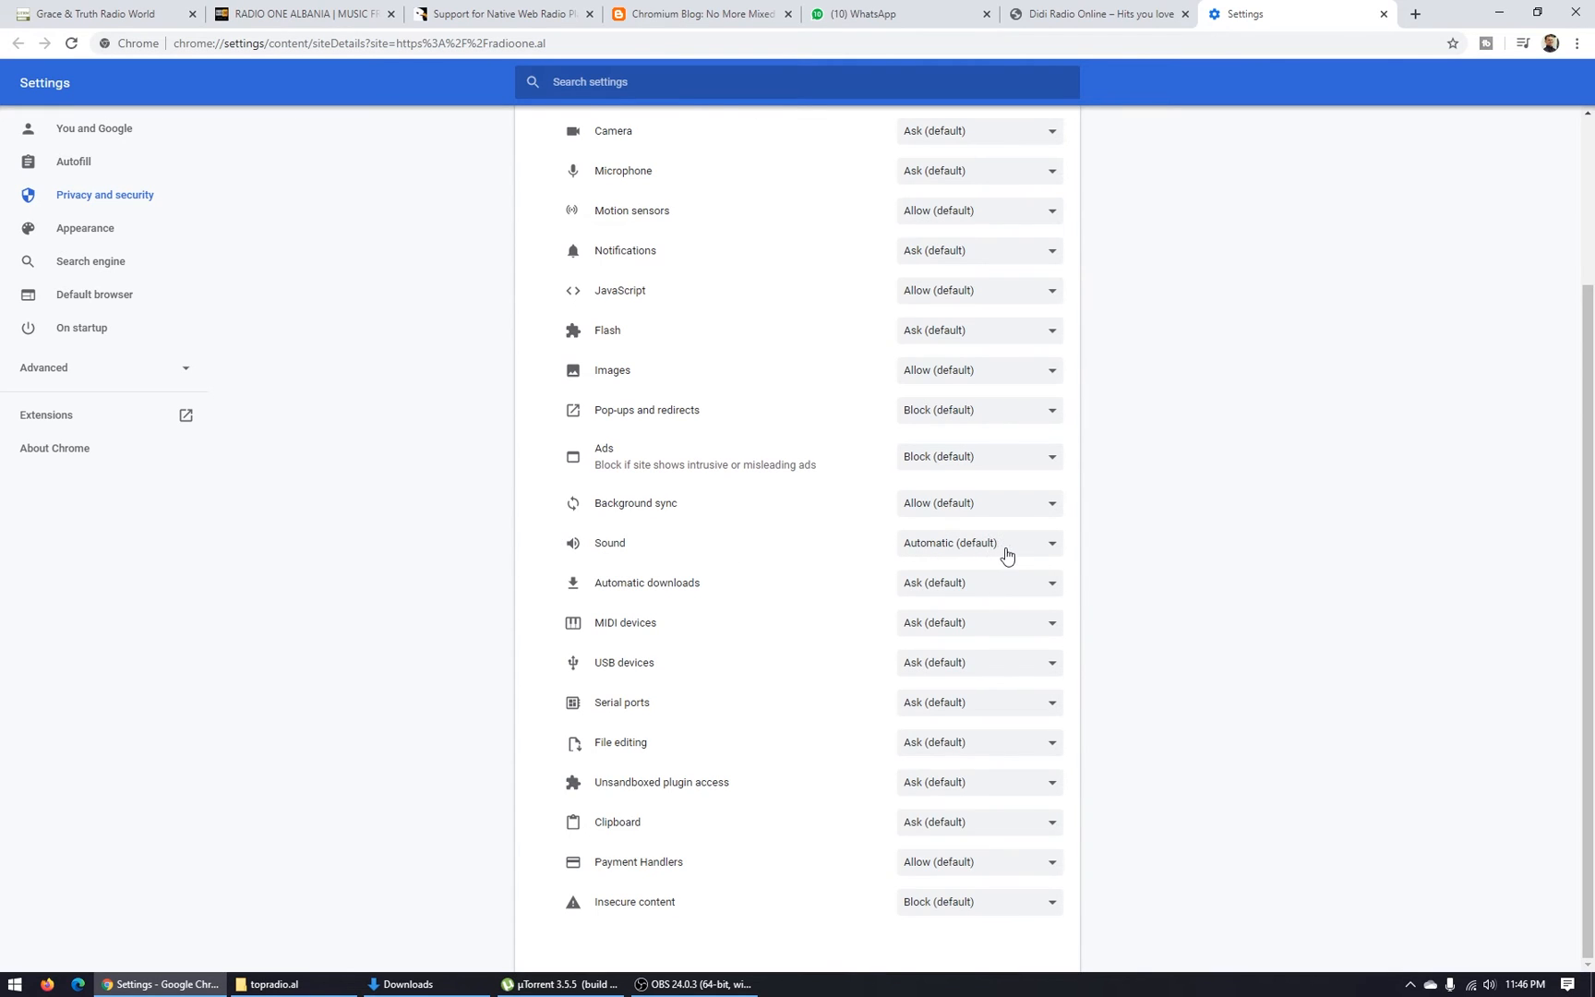
Step: Change the Insecure content permission from Block (default) to Allow
double_click(663, 901)
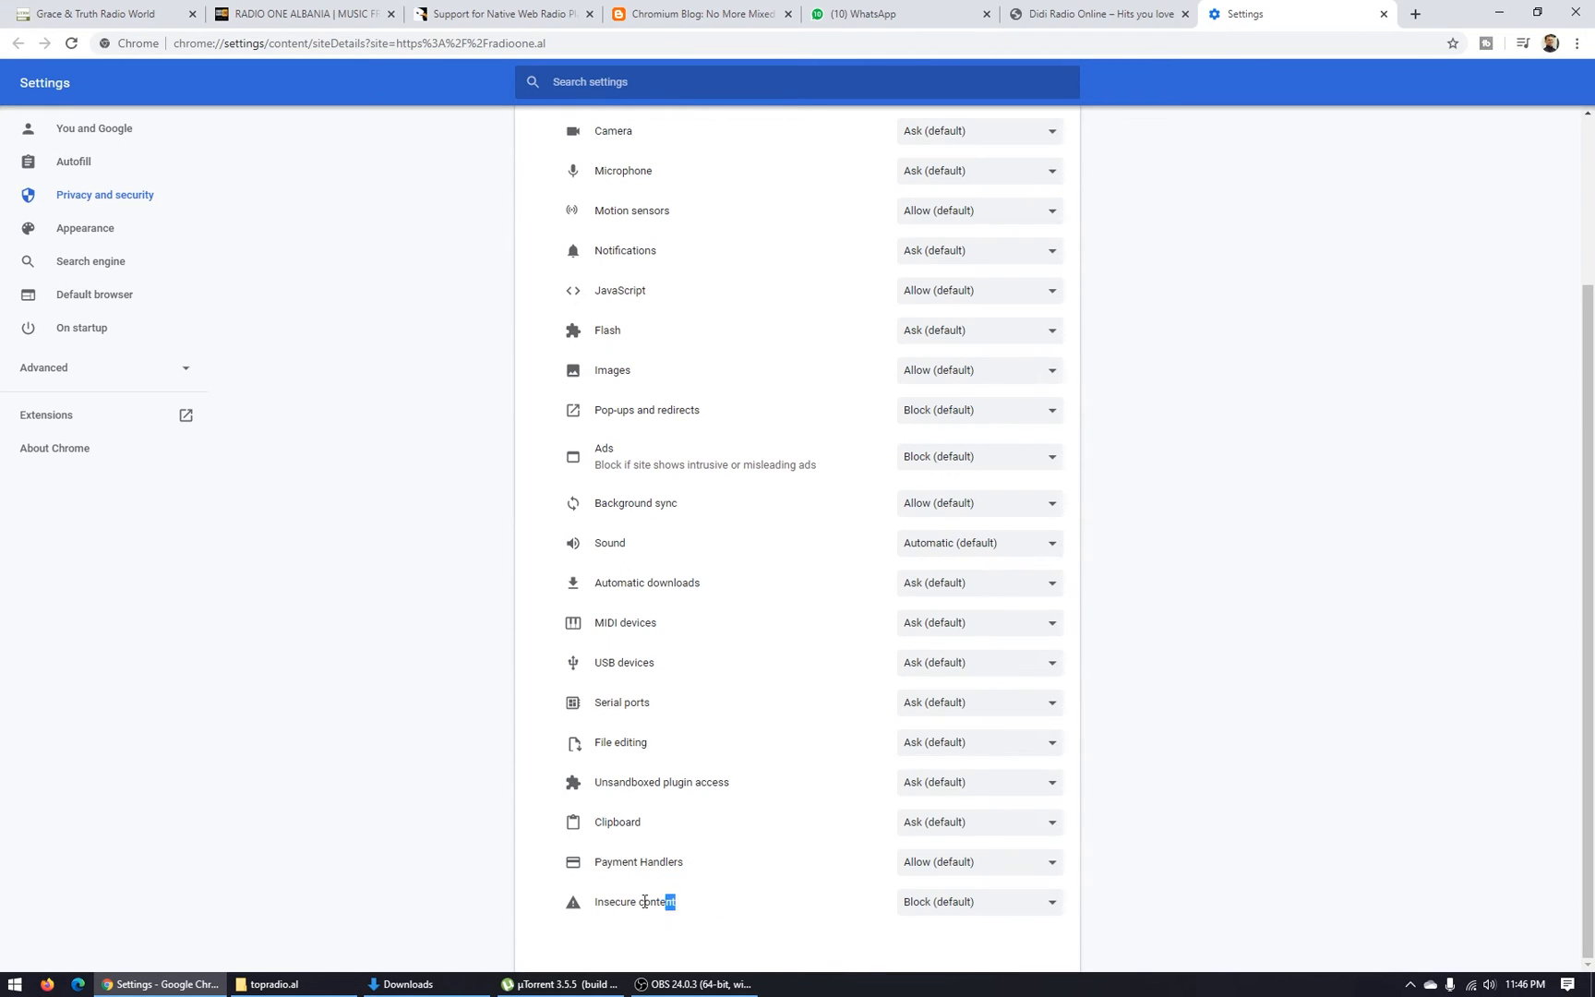
double_click(633, 901)
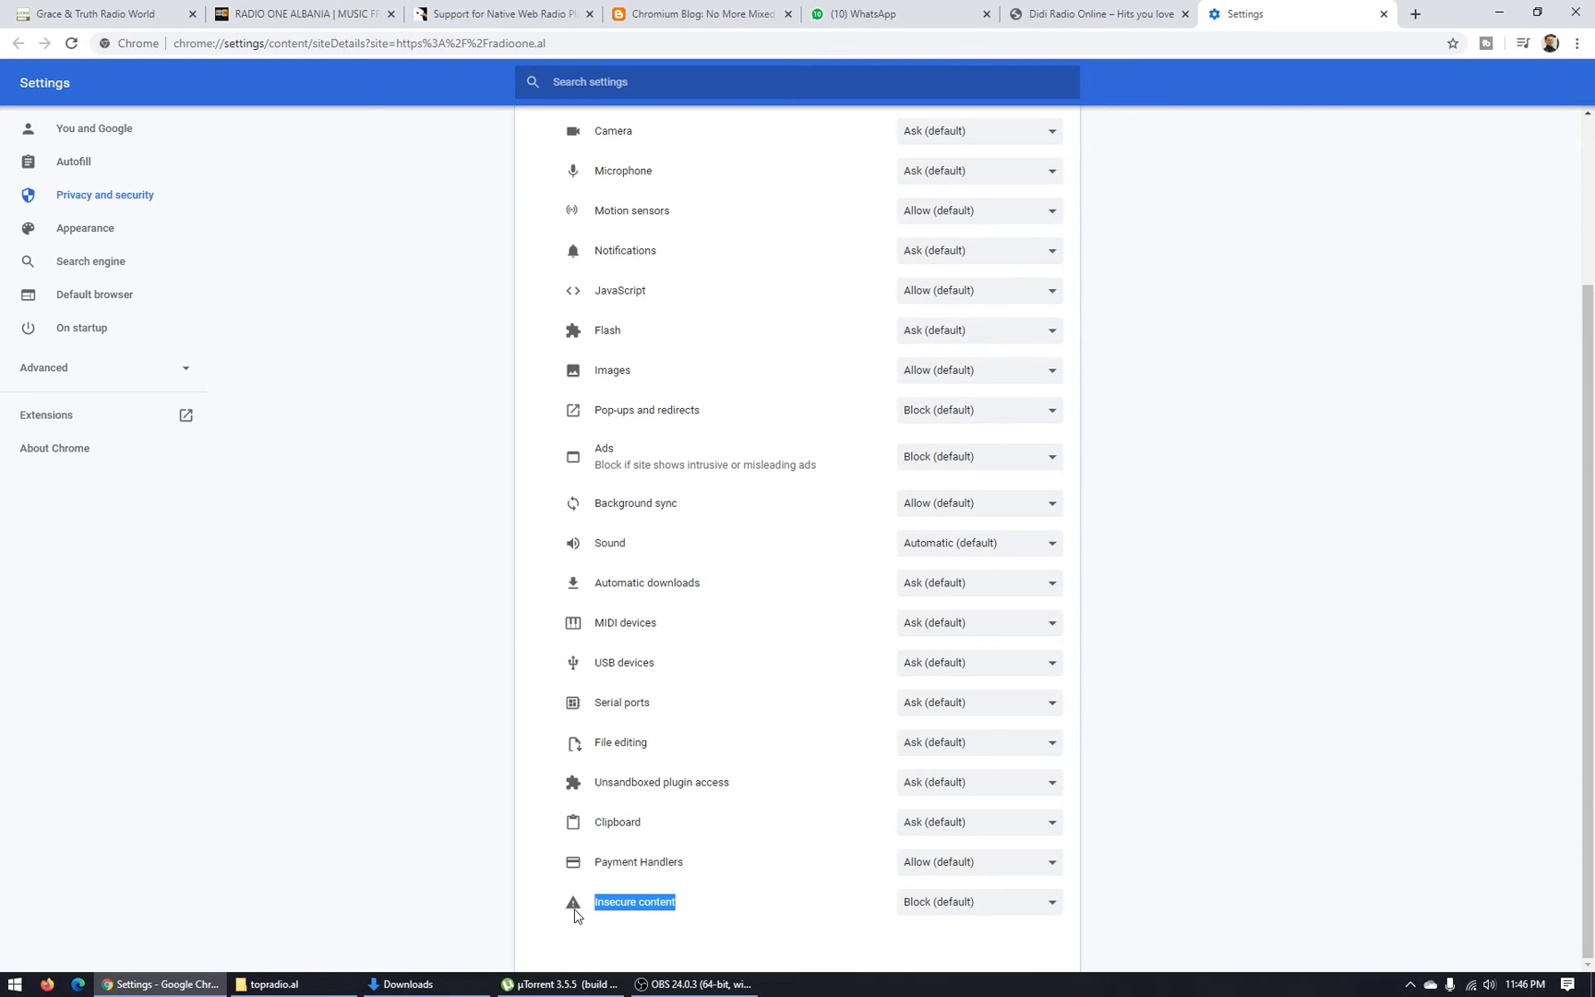
mouse_move(942, 908)
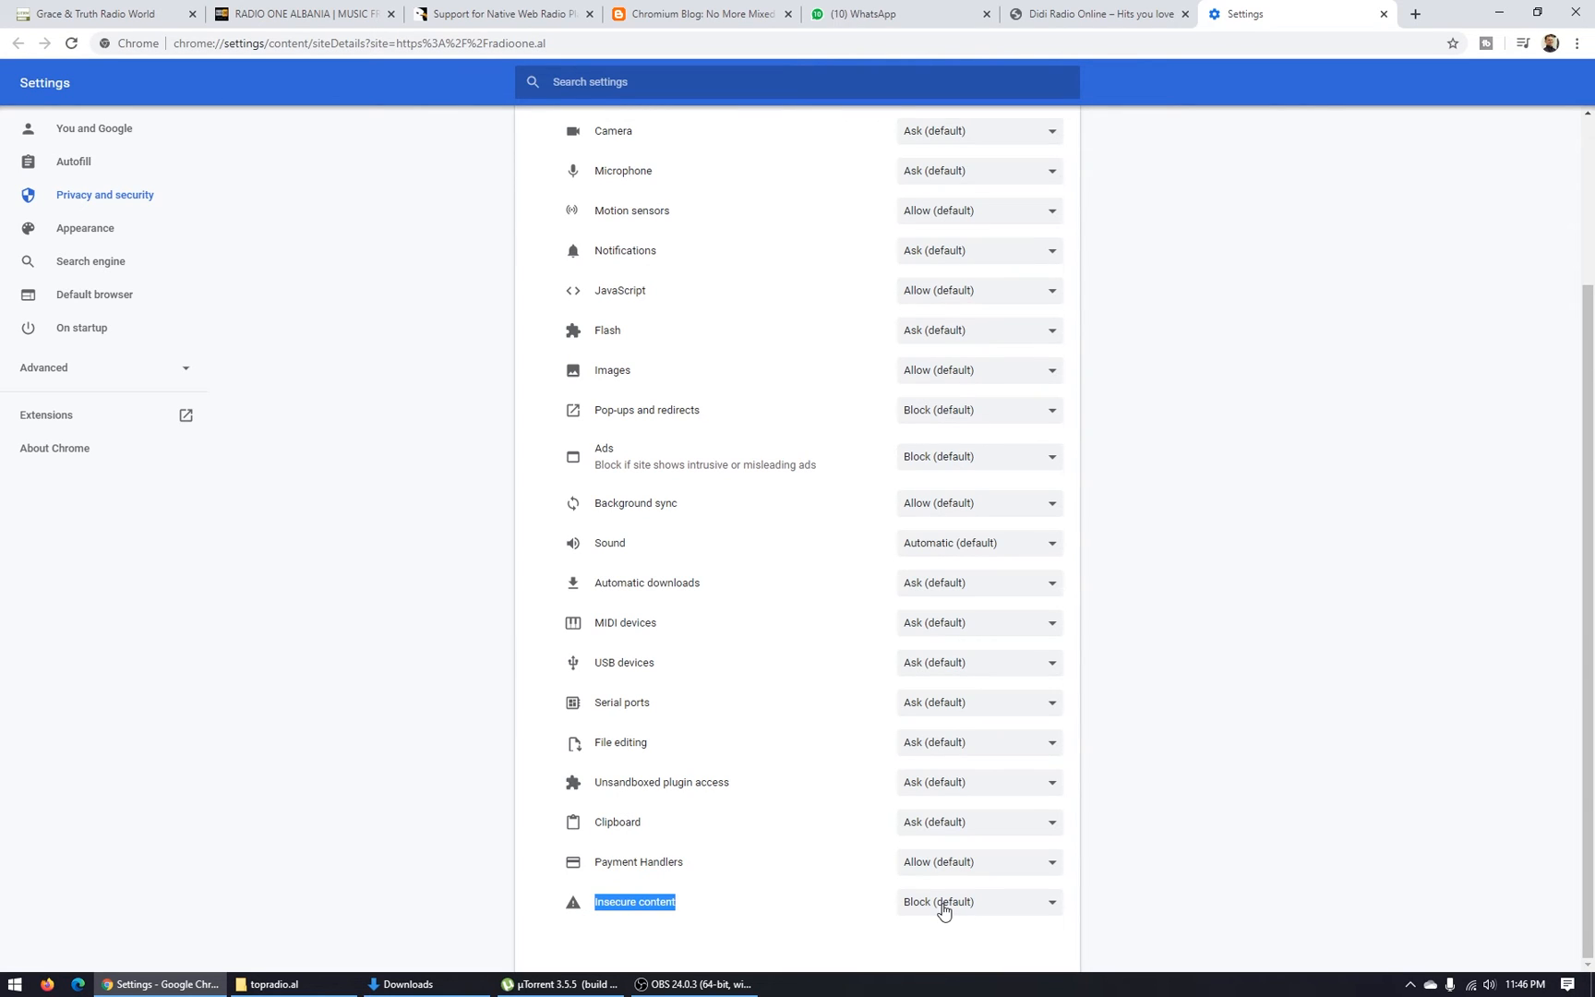
click(976, 901)
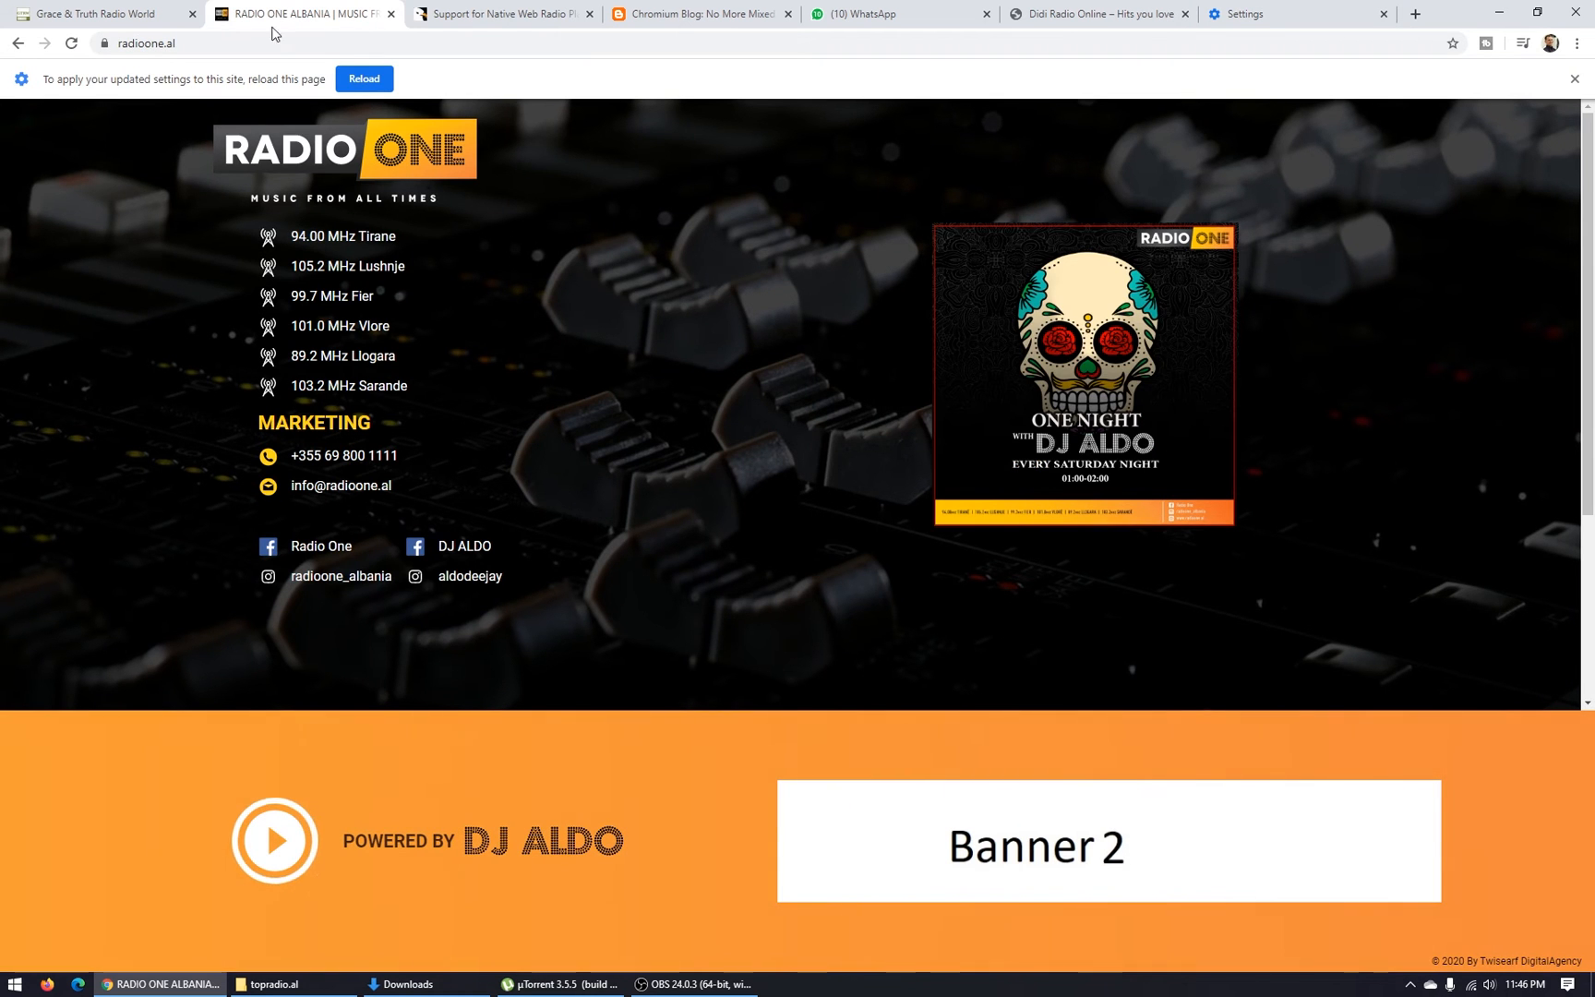
Step: Reload Radio One with the new setting, then start and stop its stream
click(364, 77)
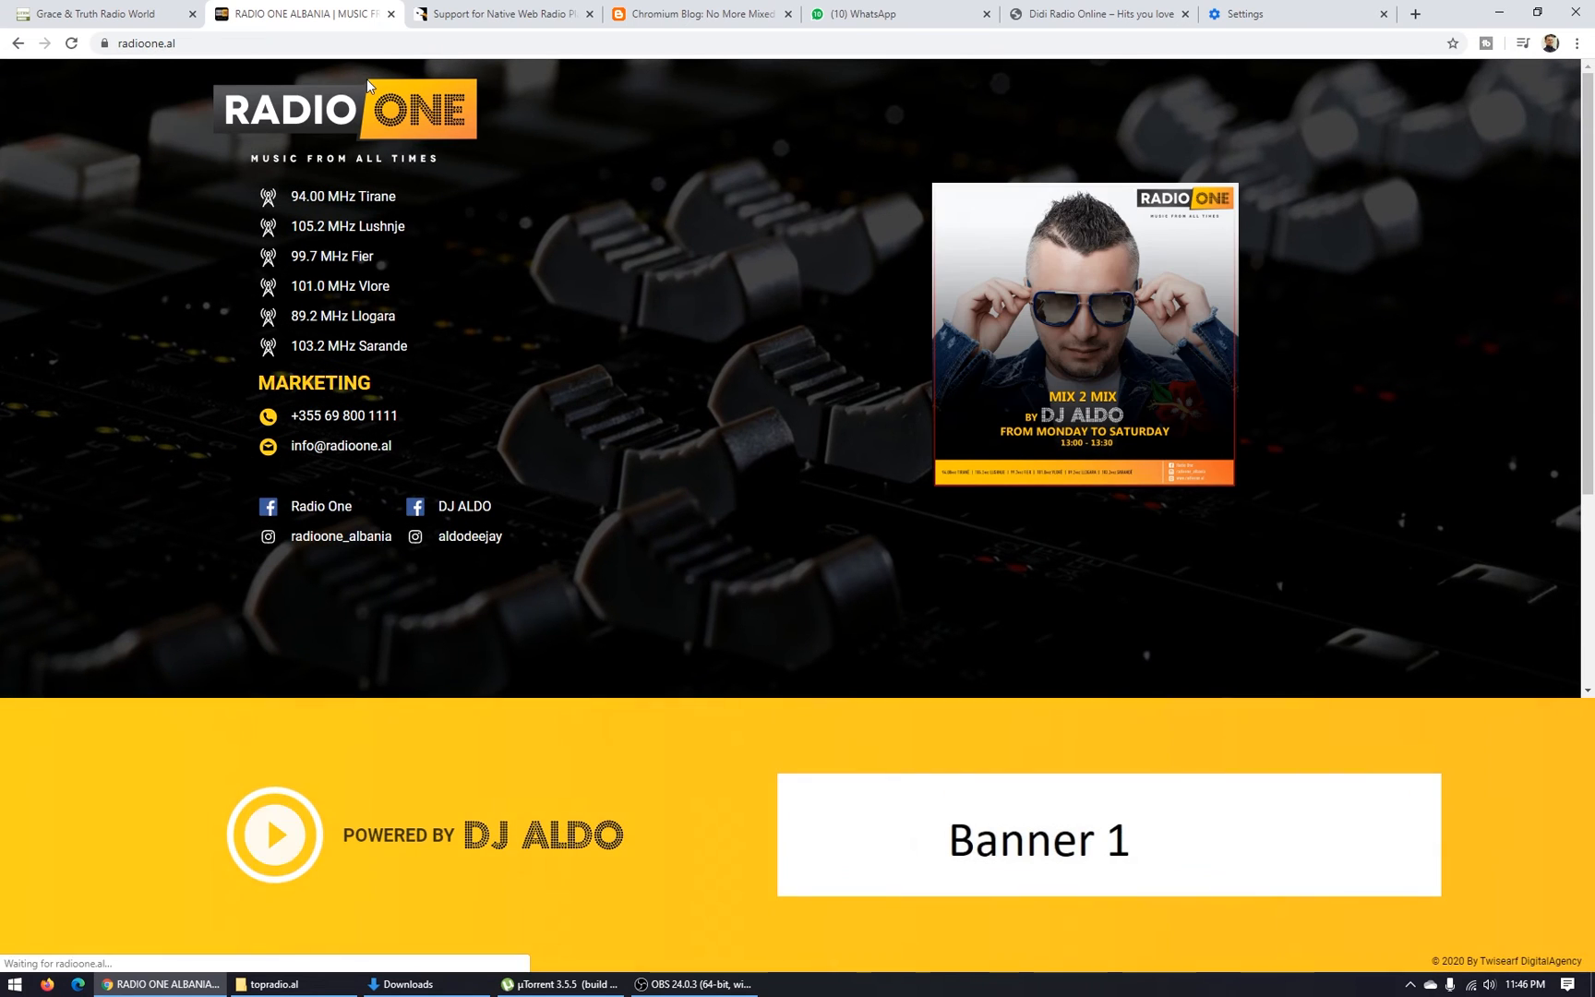
click(274, 833)
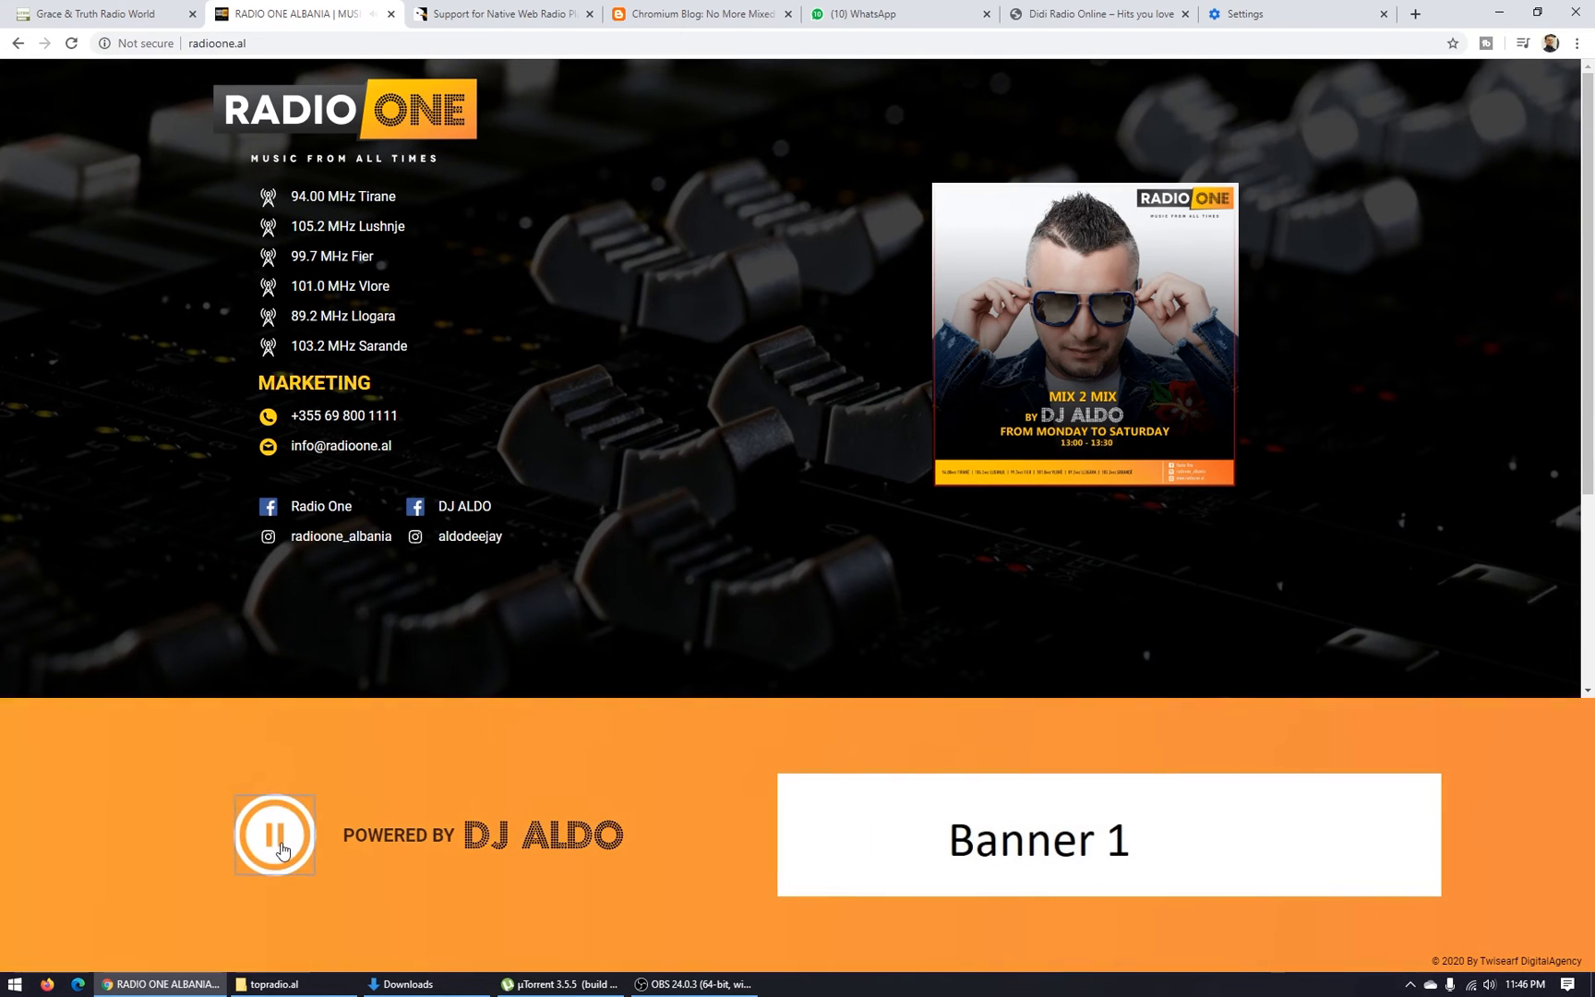
click(274, 835)
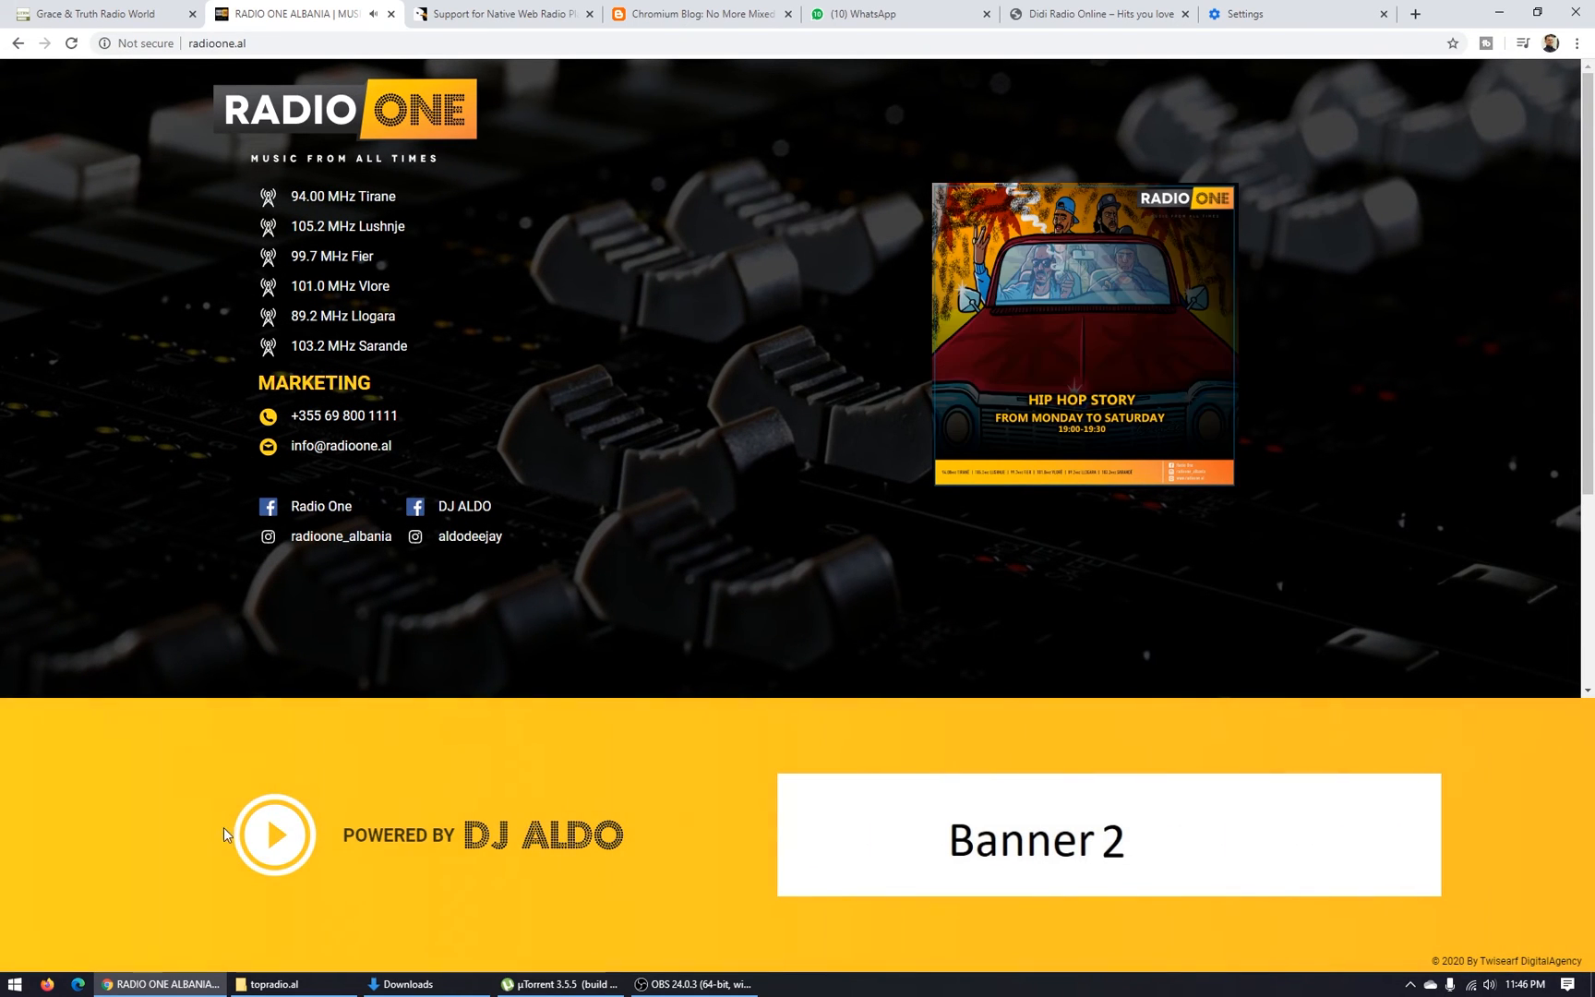